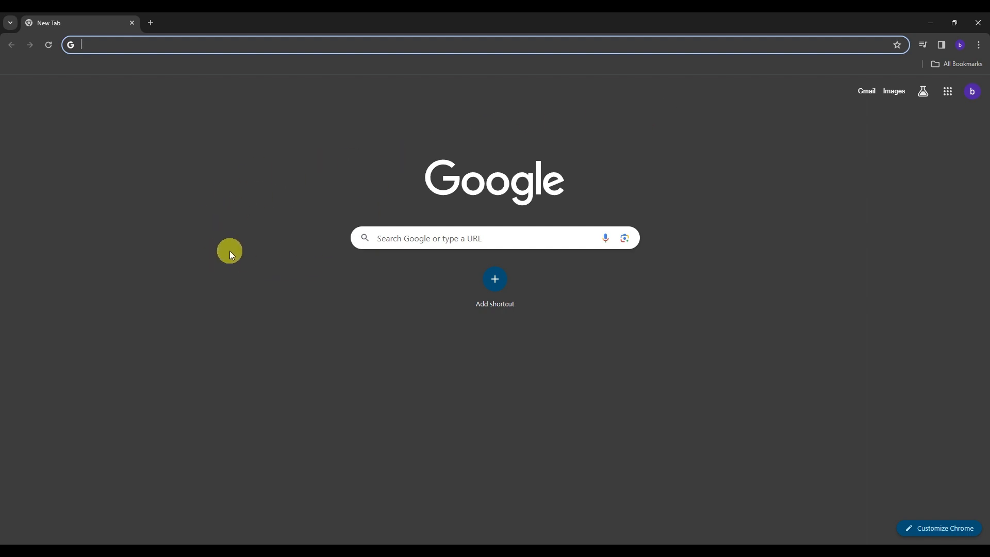
pyautogui.moveTo(210, 152)
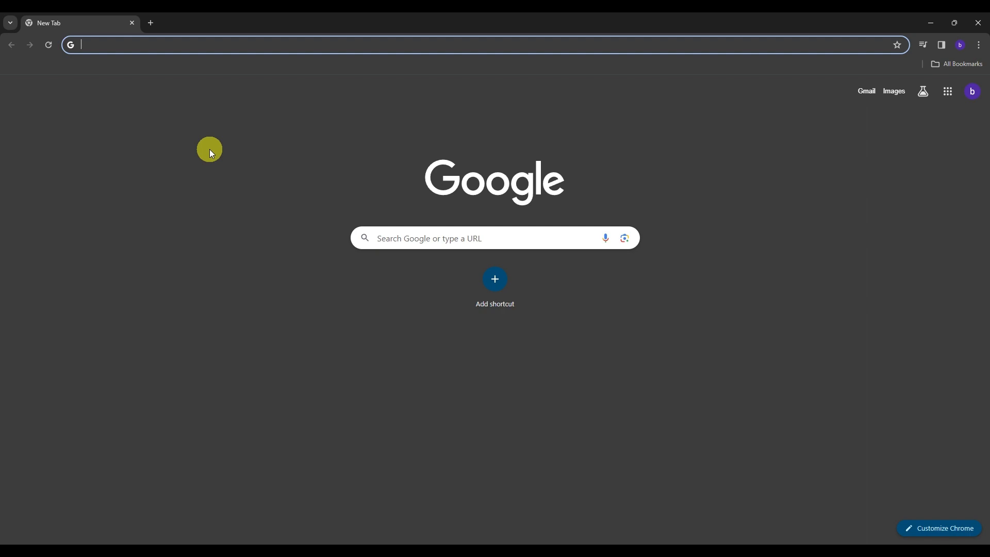
pyautogui.moveTo(190, 119)
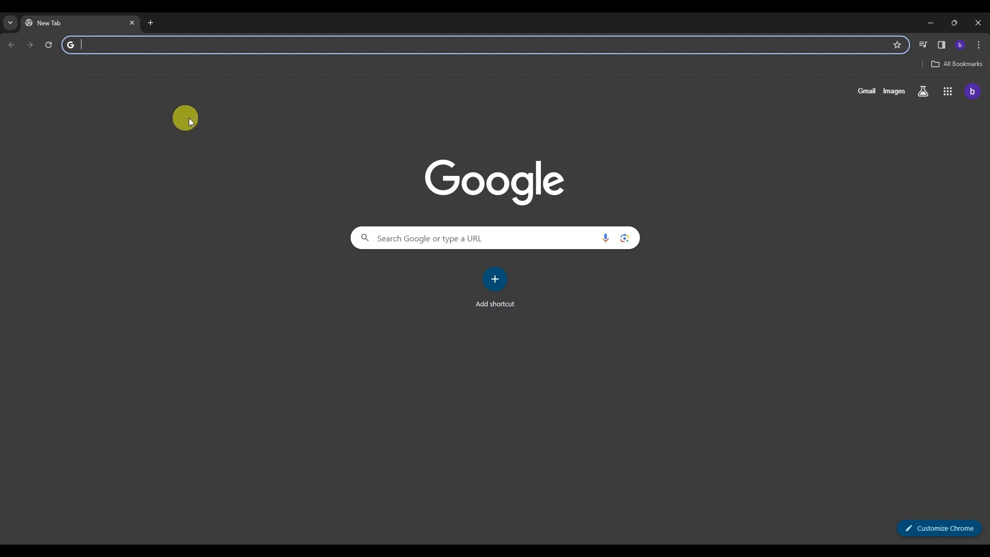
# Enter 'canva' in Chrome's address bar to load canva.com
pyautogui.write('canva.com/en_ph/')
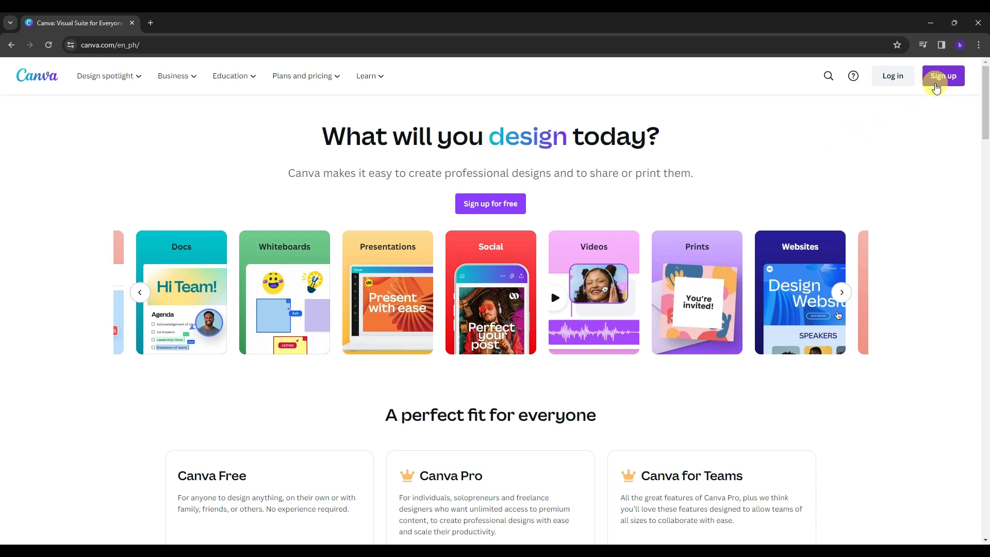
# Log in to Canva through 'Continue another way' using the Google account
pyautogui.click(941, 76)
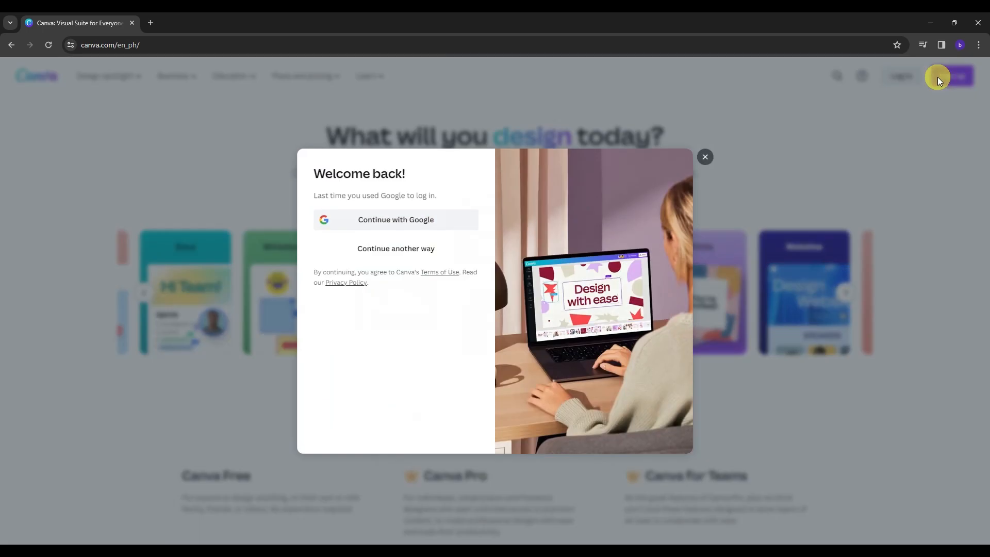
pyautogui.moveTo(396, 226)
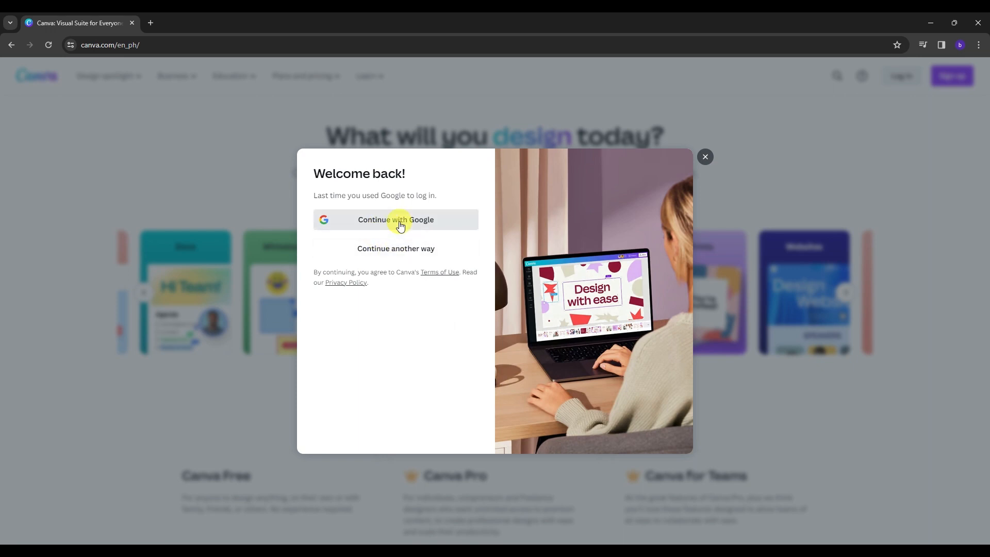
pyautogui.click(396, 248)
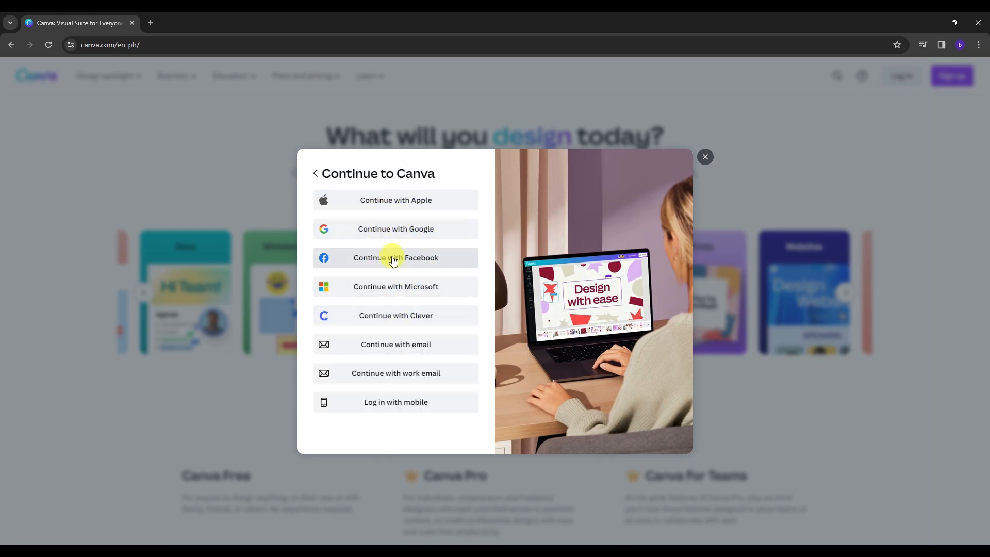
pyautogui.moveTo(371, 229)
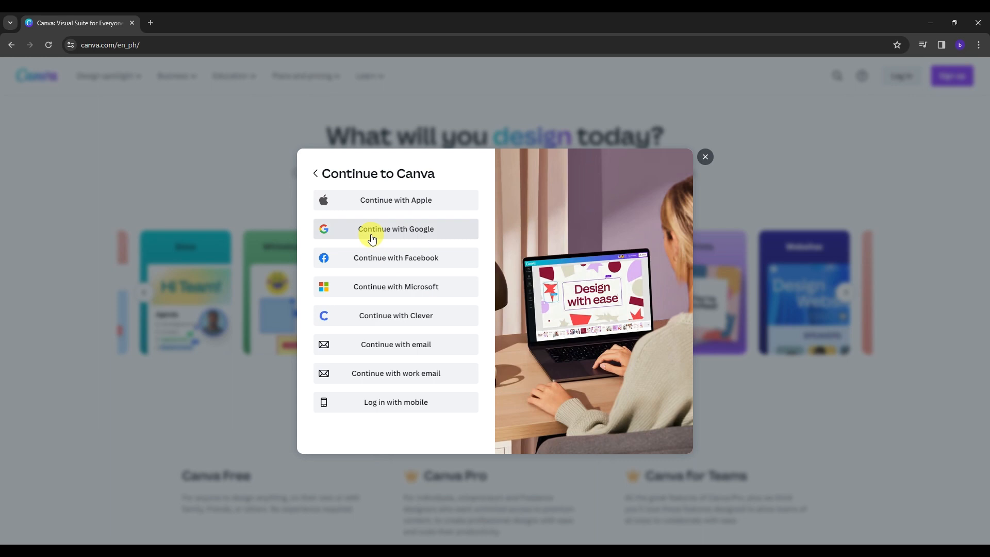
pyautogui.click(396, 228)
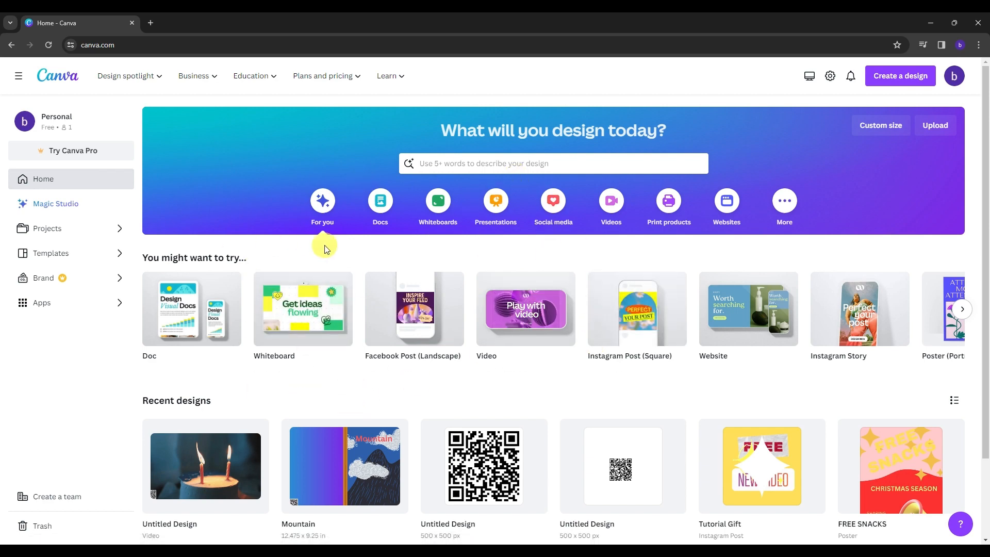
pyautogui.moveTo(477, 251)
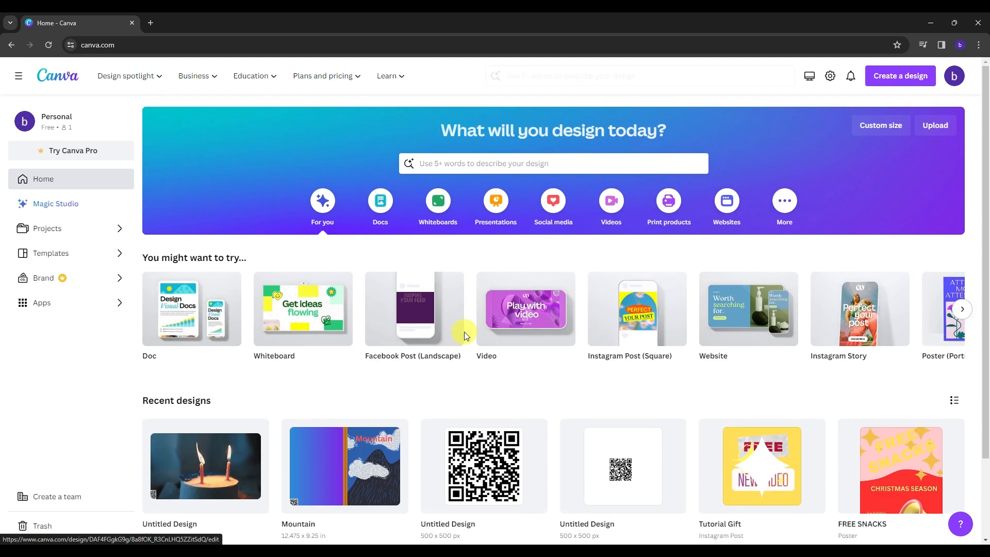
pyautogui.click(127, 76)
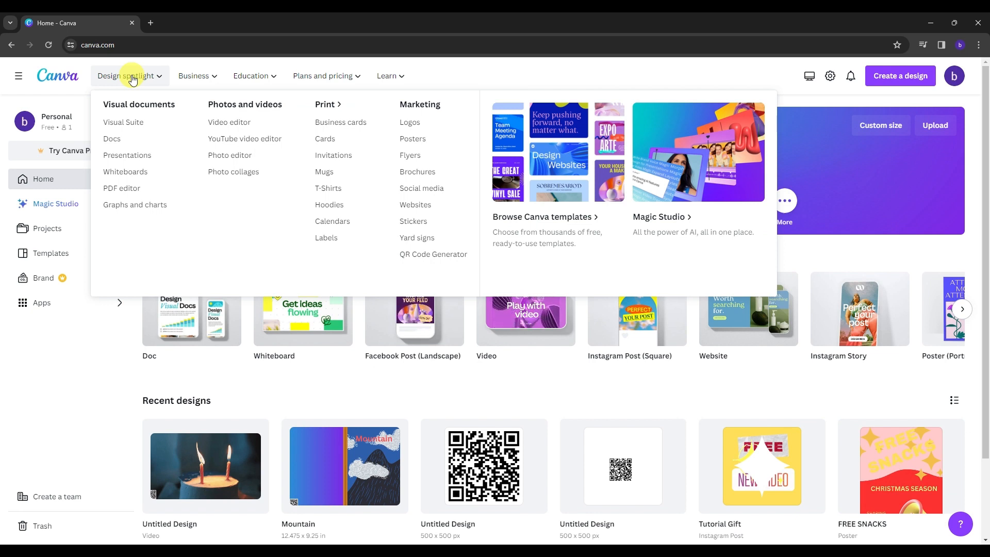
pyautogui.moveTo(127, 156)
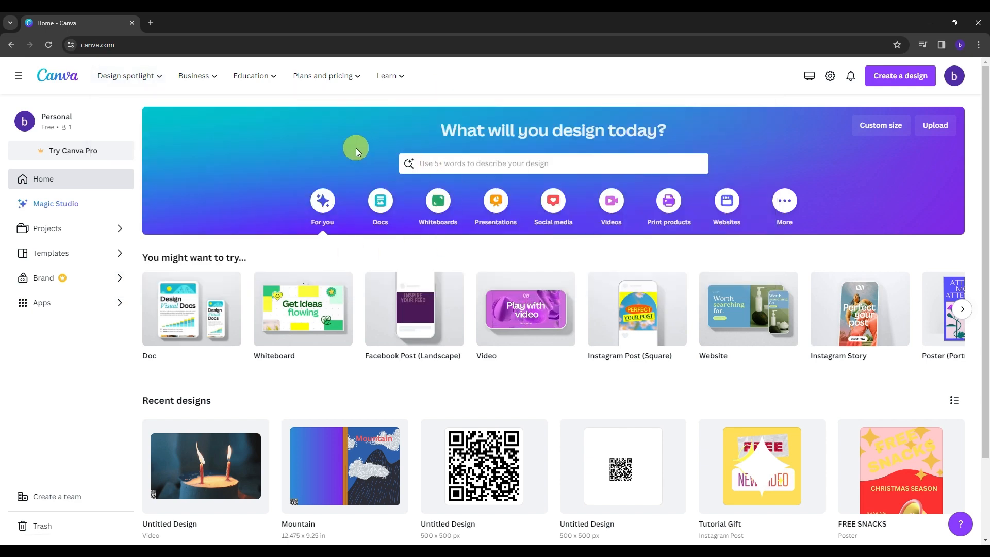
pyautogui.click(126, 75)
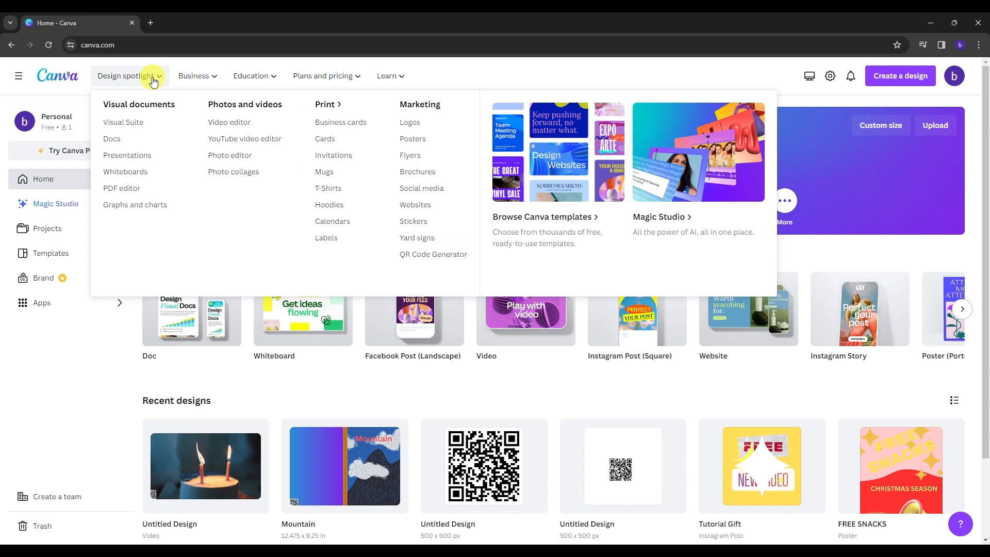
pyautogui.click(198, 76)
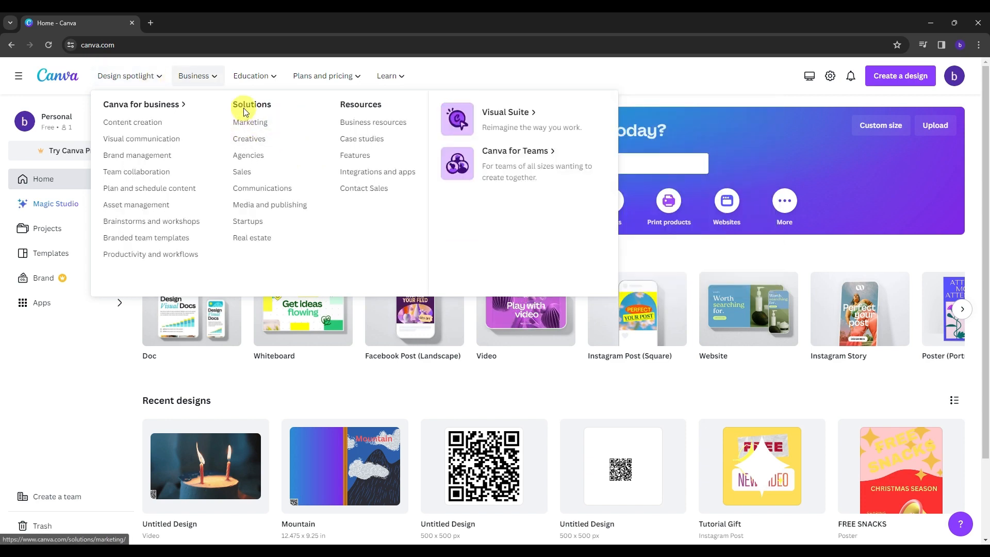
pyautogui.click(326, 76)
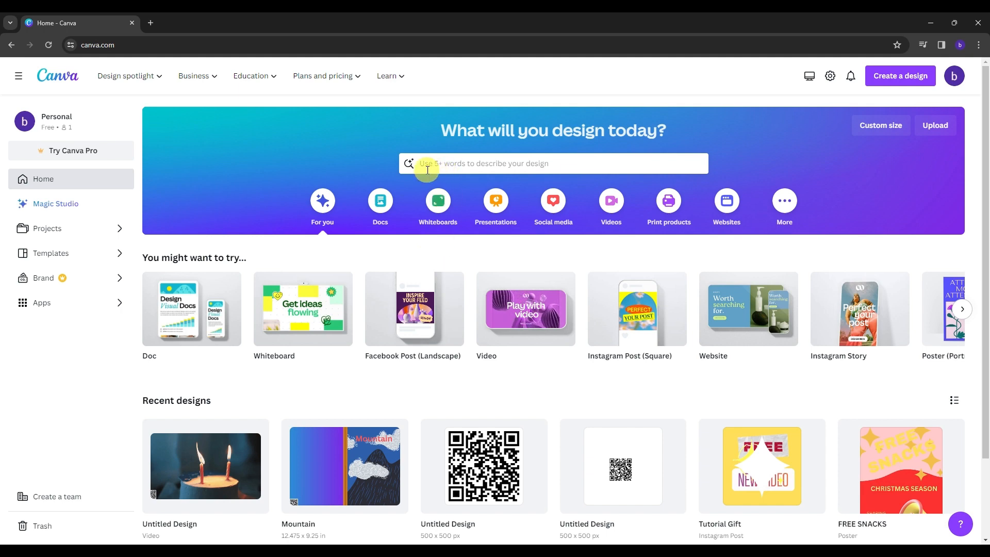
# Search 'website' in the 'What will you design today?' box
pyautogui.click(553, 163)
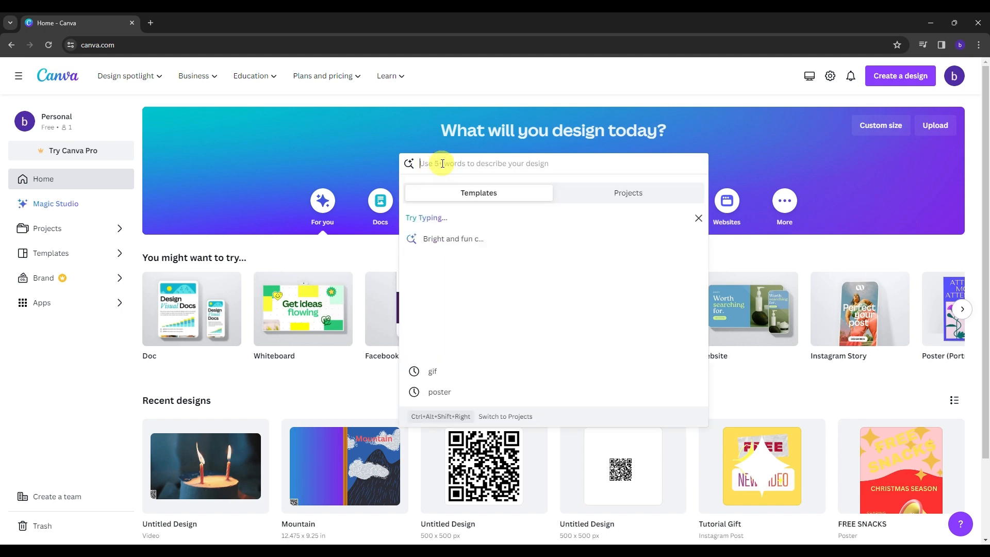
pyautogui.write('website')
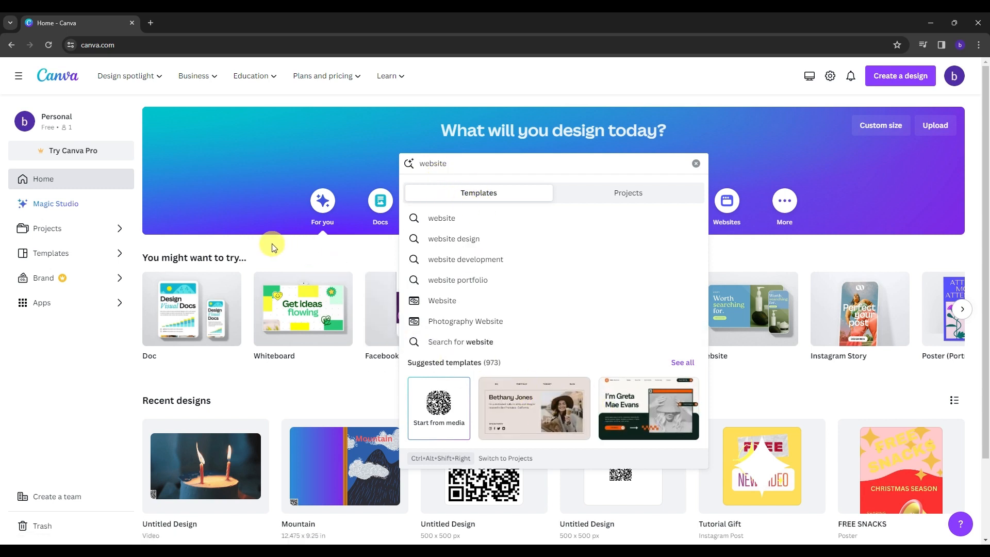
pyautogui.moveTo(62, 257)
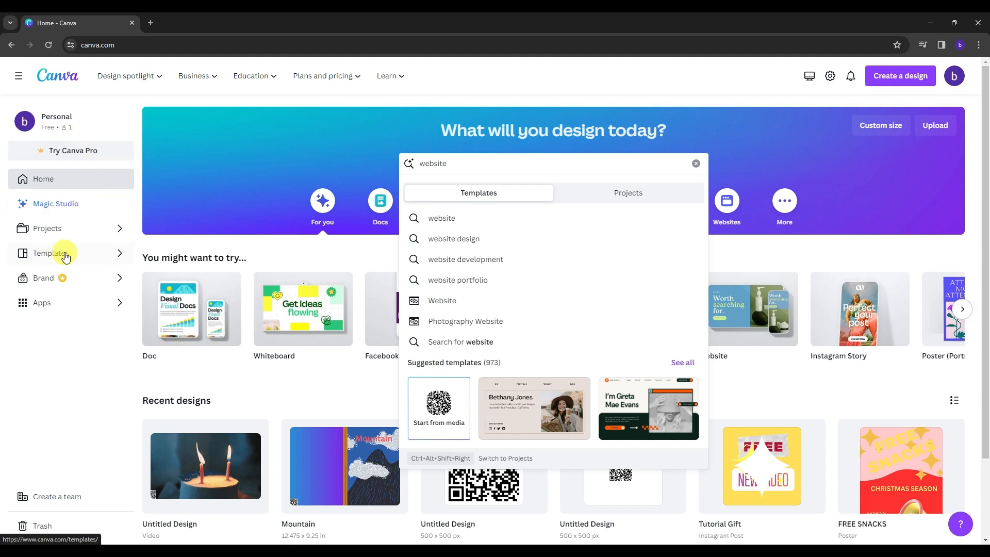
pyautogui.moveTo(53, 193)
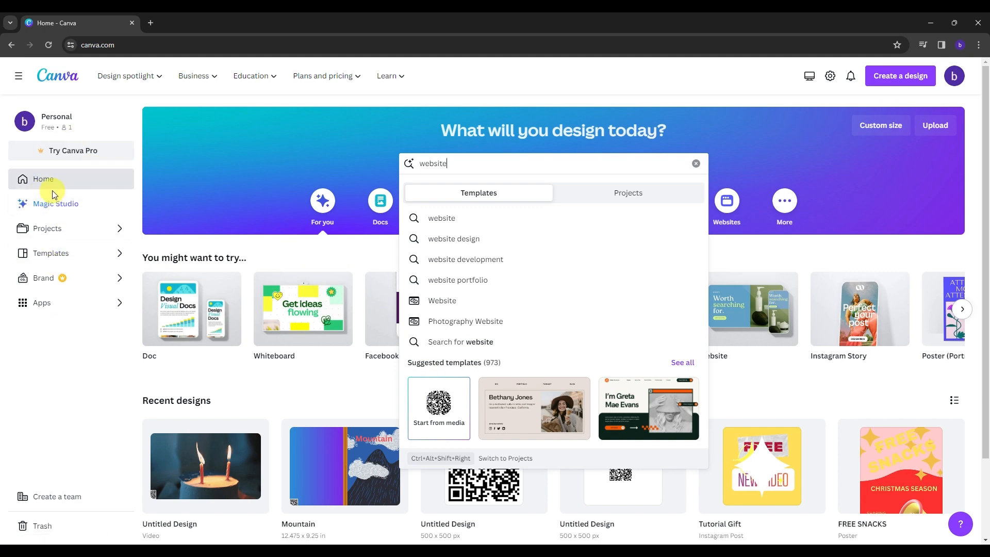
pyautogui.moveTo(33, 186)
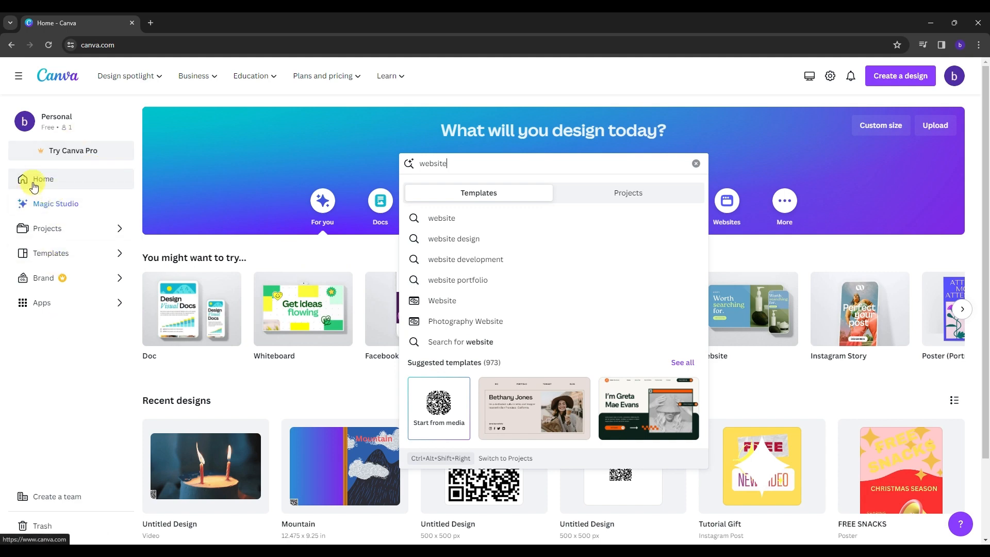
pyautogui.moveTo(63, 228)
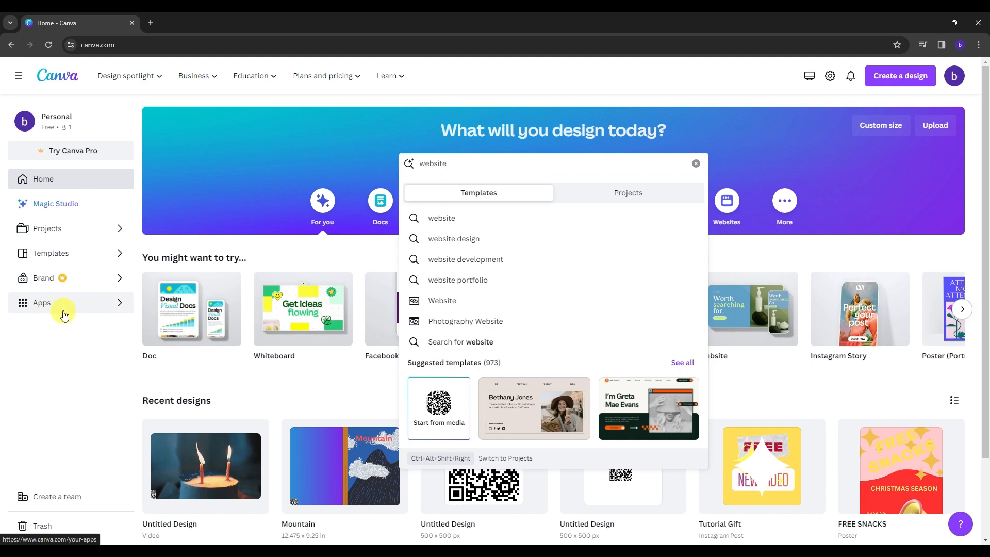
# Search Apps for 'magic media' and open the Magic Media app details
pyautogui.click(42, 303)
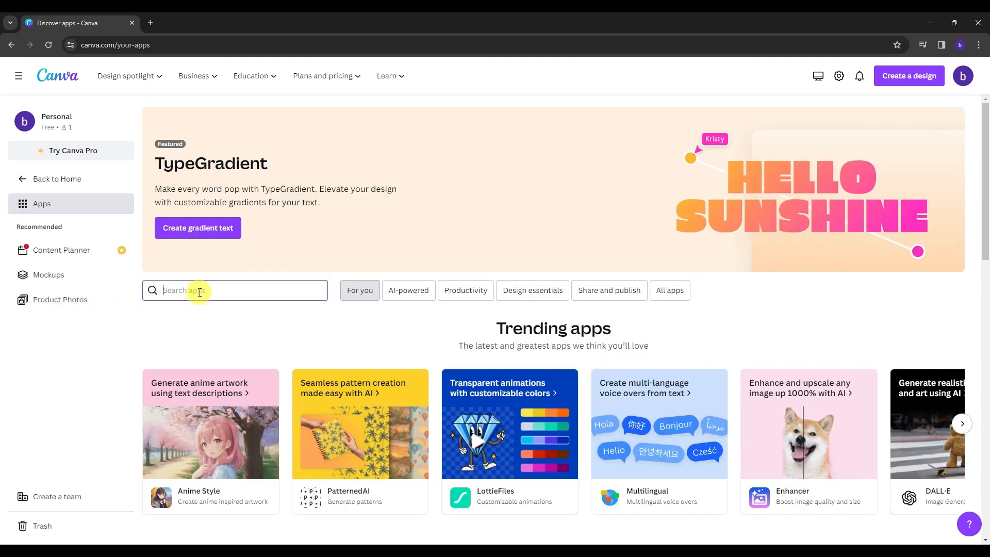
pyautogui.write('magic media')
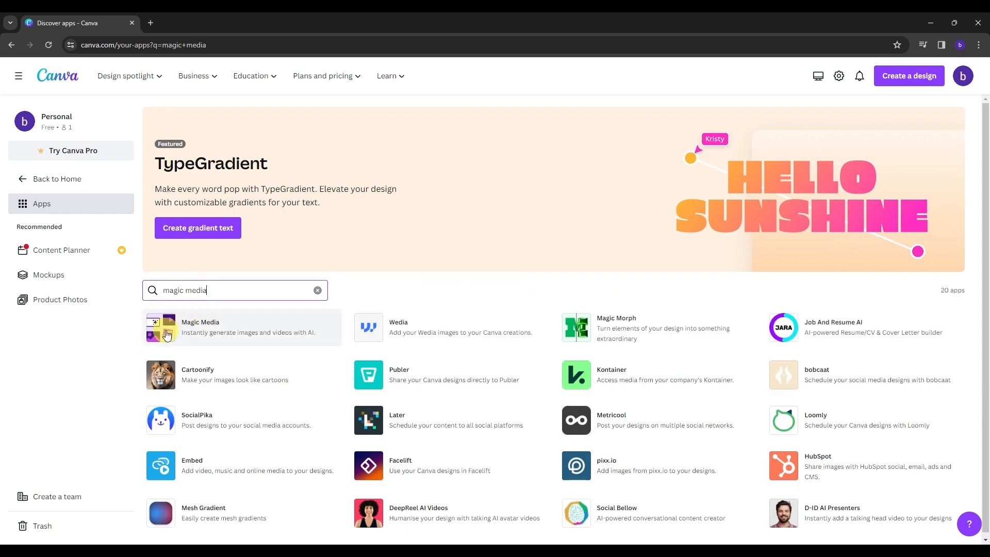
pyautogui.click(199, 326)
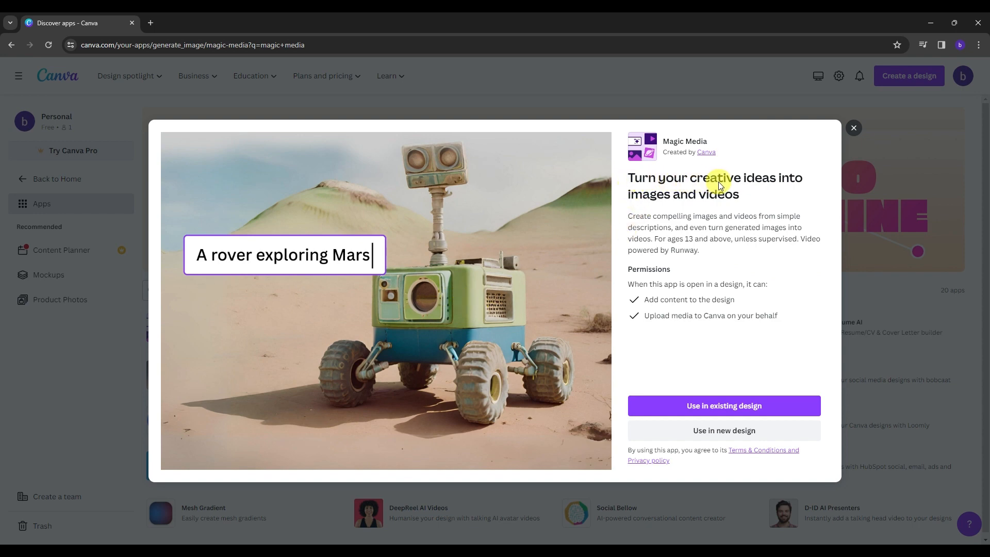
pyautogui.moveTo(717, 194)
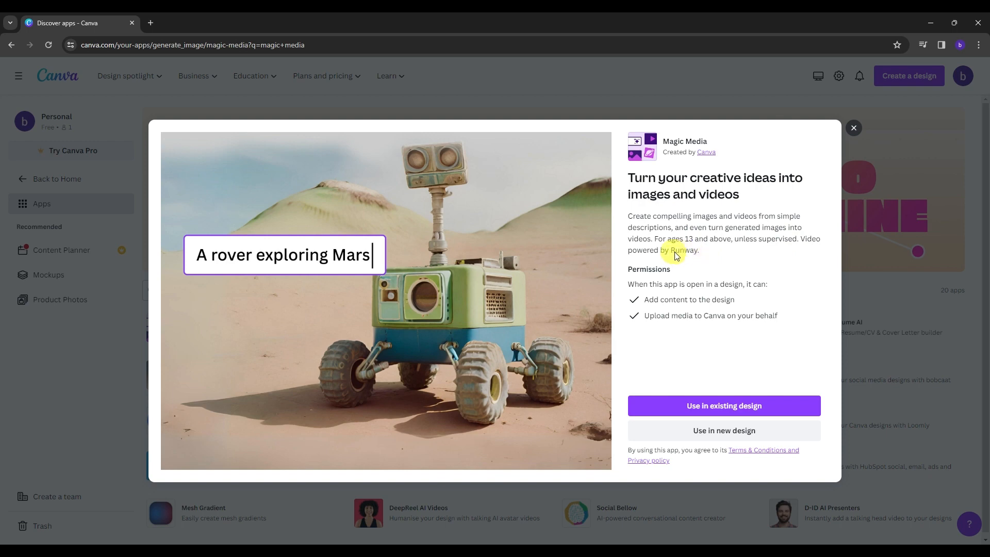
pyautogui.moveTo(679, 256)
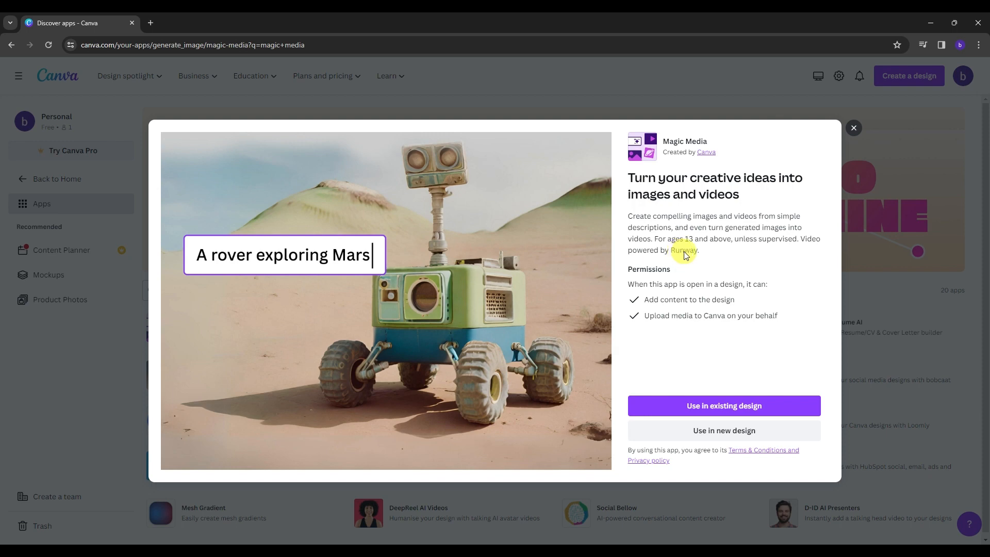
pyautogui.moveTo(290, 208)
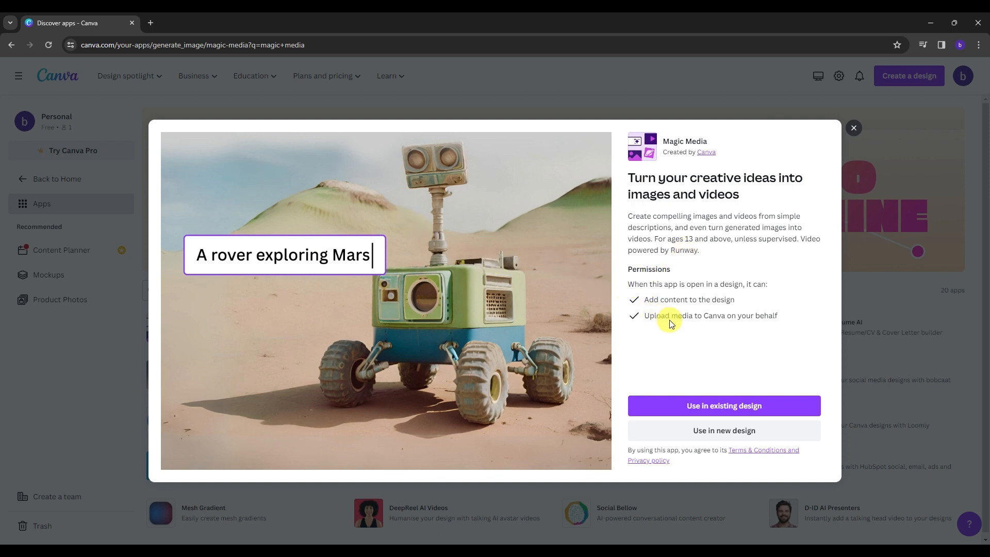
pyautogui.moveTo(585, 332)
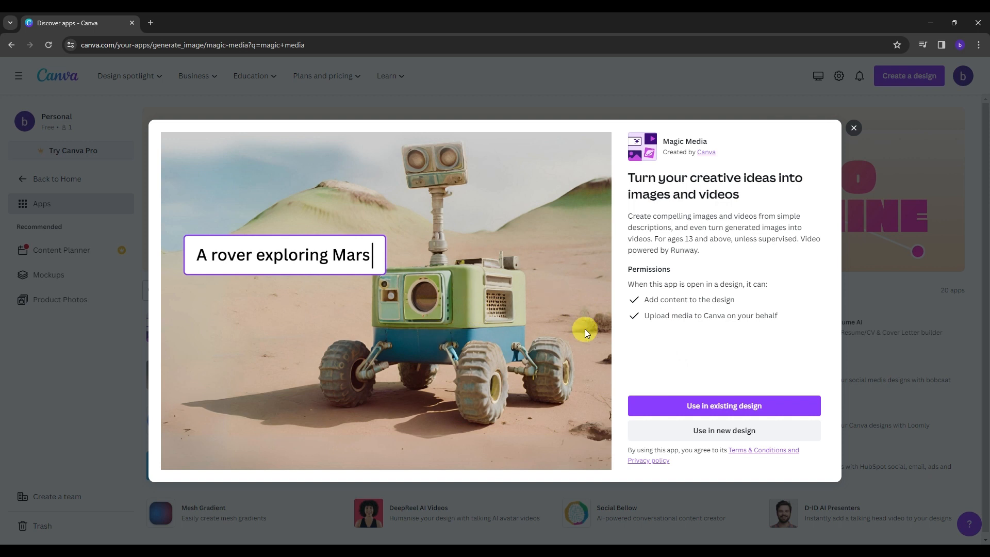
# Use Magic Media in a new 16 × 9 inch custom-size design
pyautogui.click(724, 430)
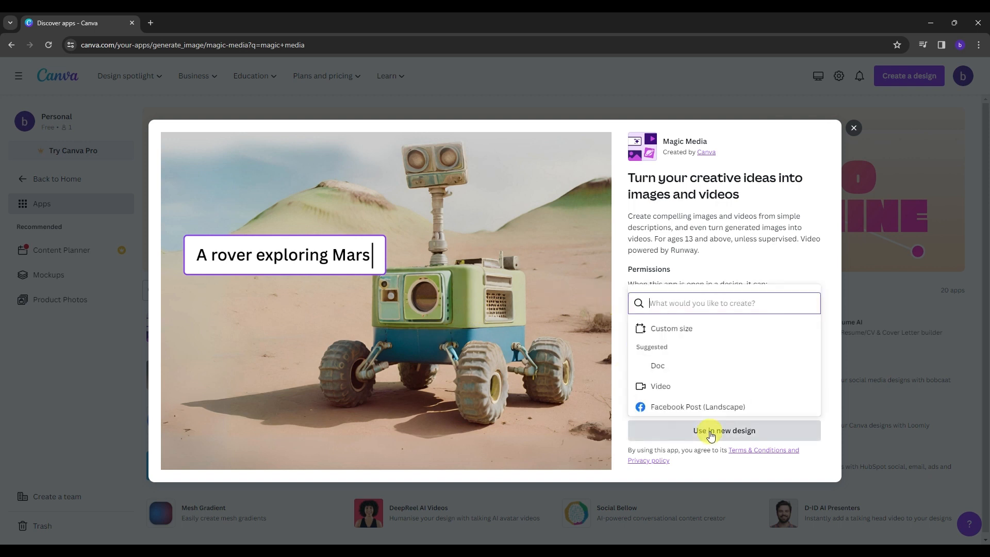
pyautogui.click(672, 329)
pyautogui.write('9')
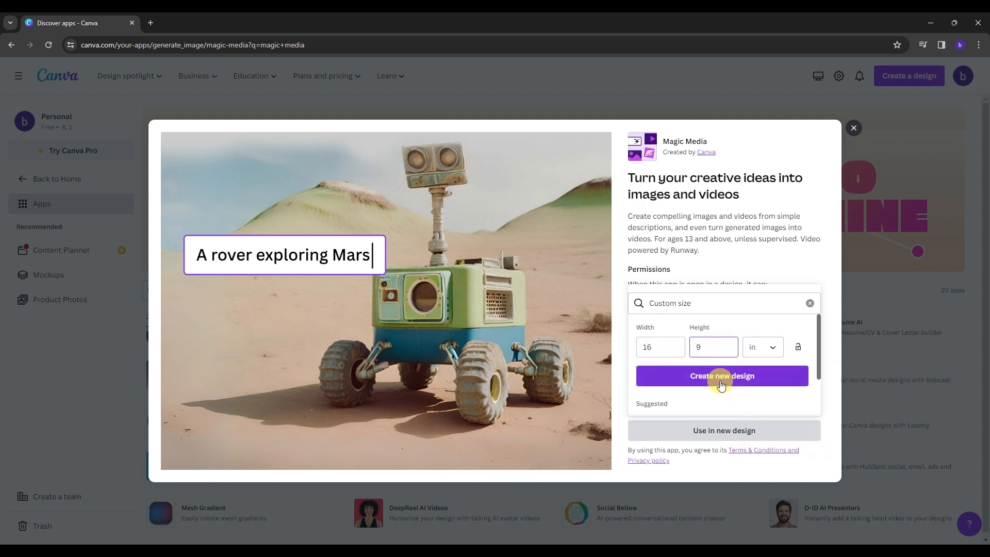
pyautogui.click(722, 376)
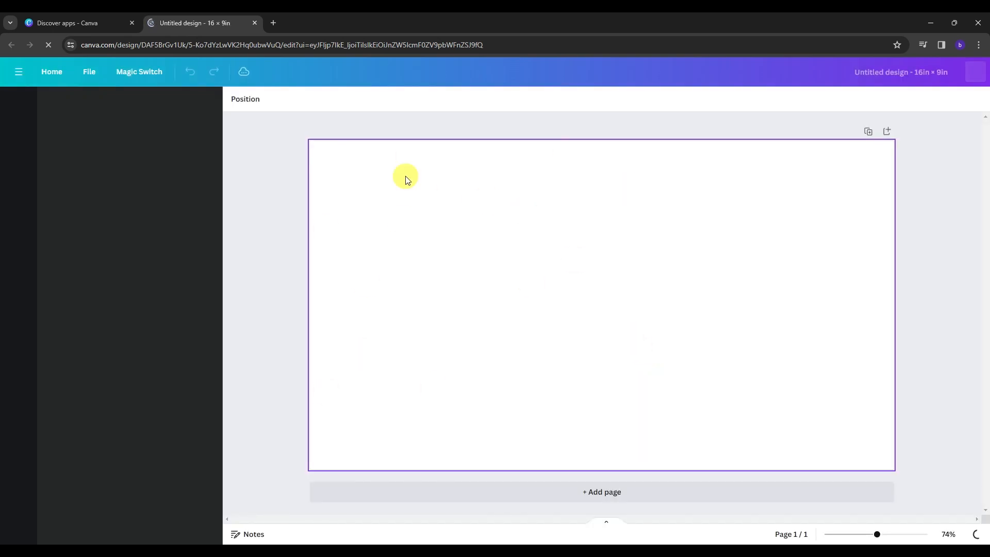
# Browse the Brand, Projects and Apps sidebar panels beside the blank design
pyautogui.click(18, 409)
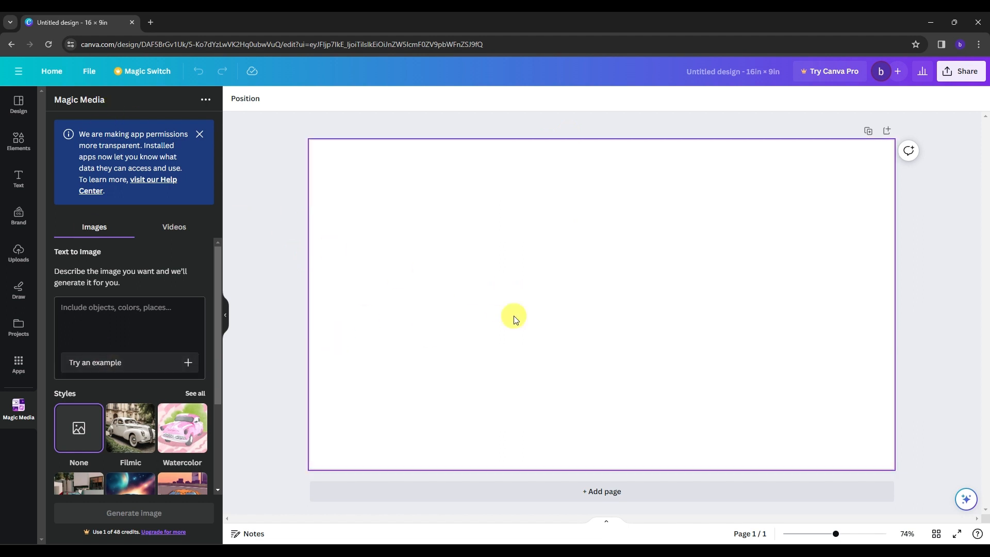
pyautogui.moveTo(421, 471)
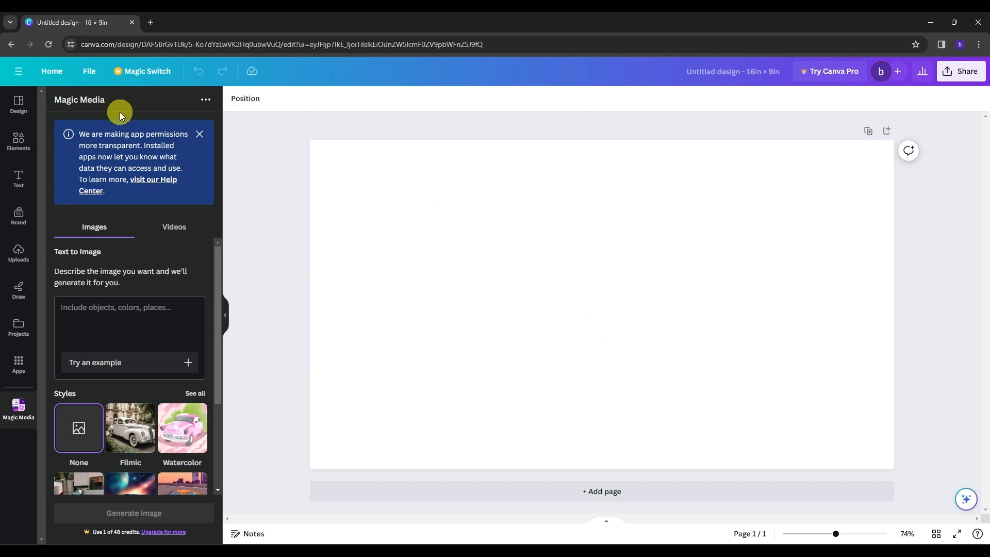
pyautogui.moveTo(141, 147)
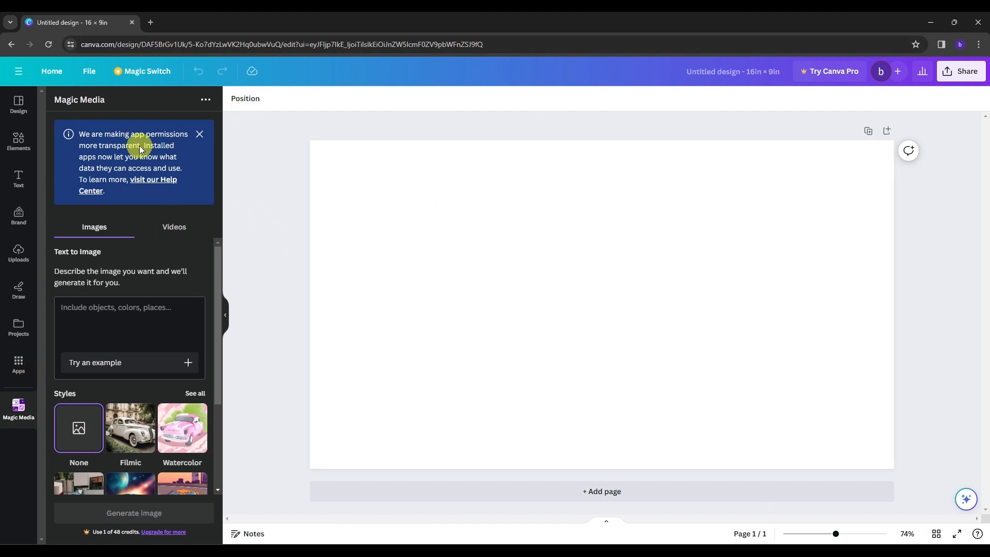
pyautogui.moveTo(38, 112)
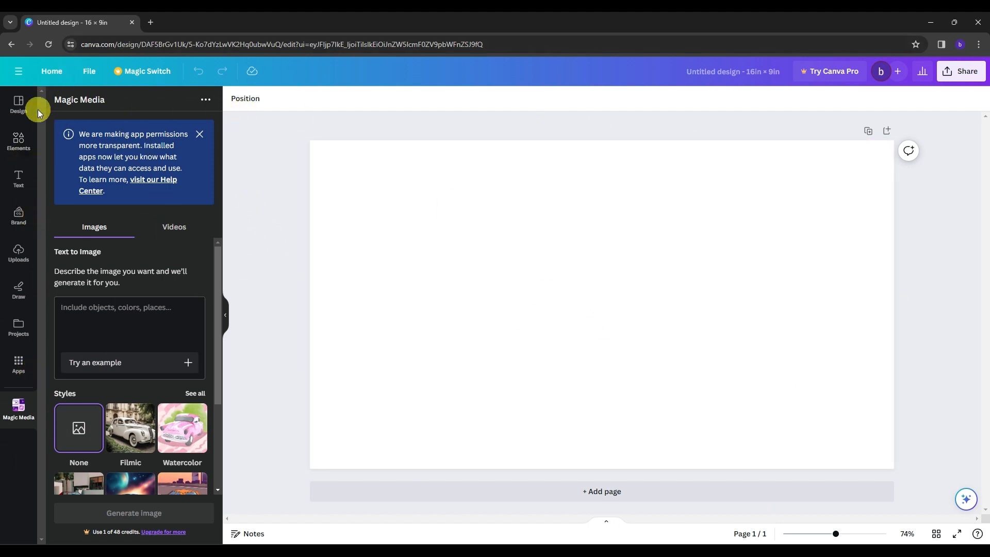
pyautogui.moveTo(71, 133)
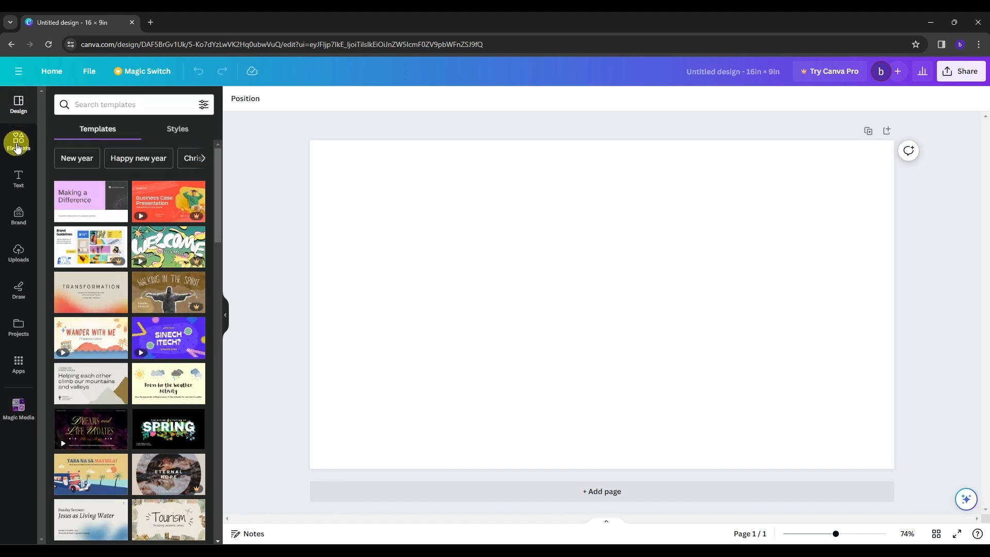
pyautogui.click(18, 217)
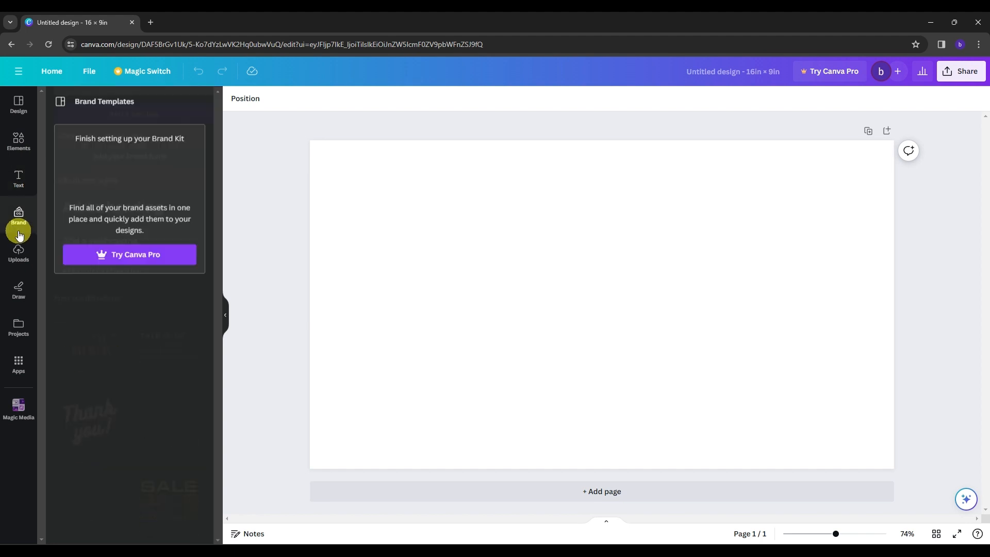
pyautogui.click(19, 327)
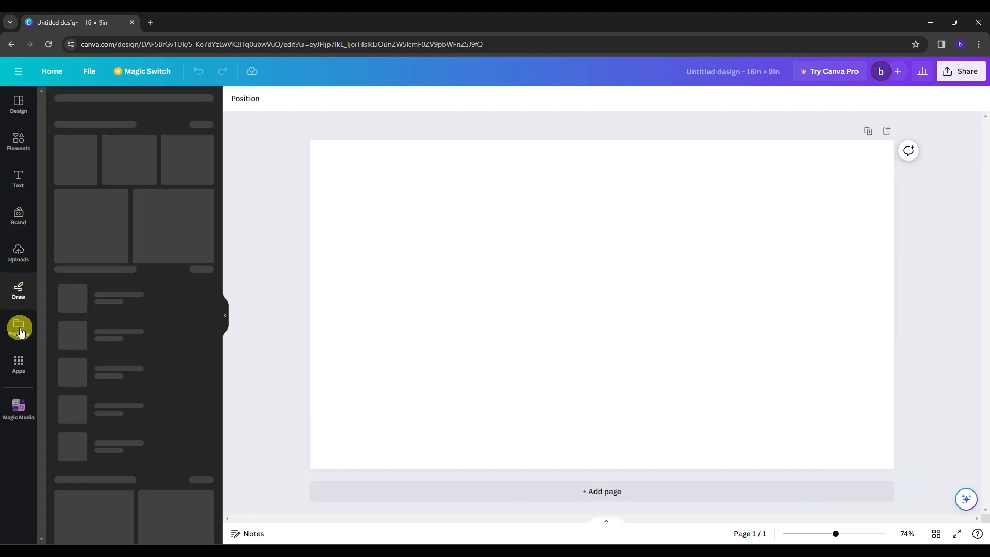
pyautogui.click(19, 365)
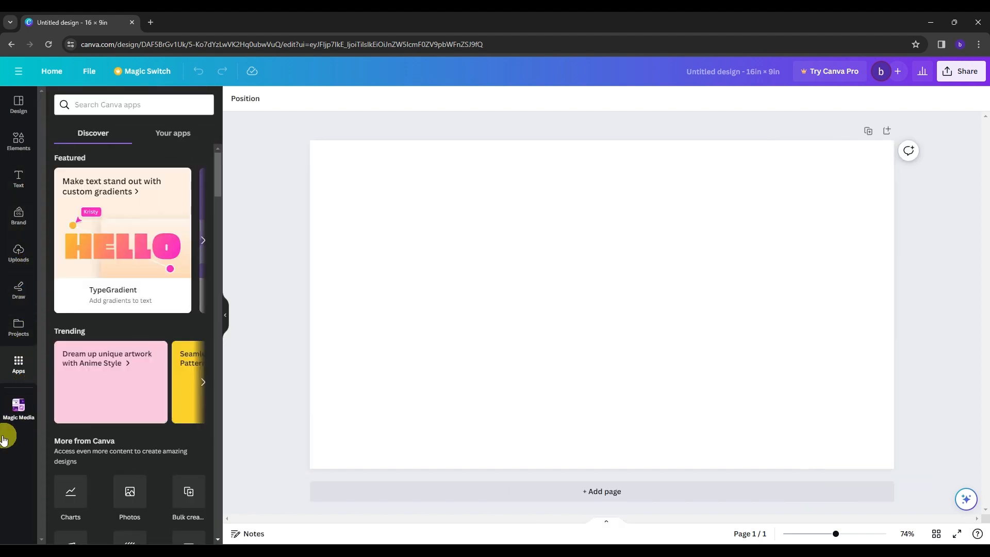
# Reopen Magic Media, preview its Videos tab, then return to Images
pyautogui.click(19, 409)
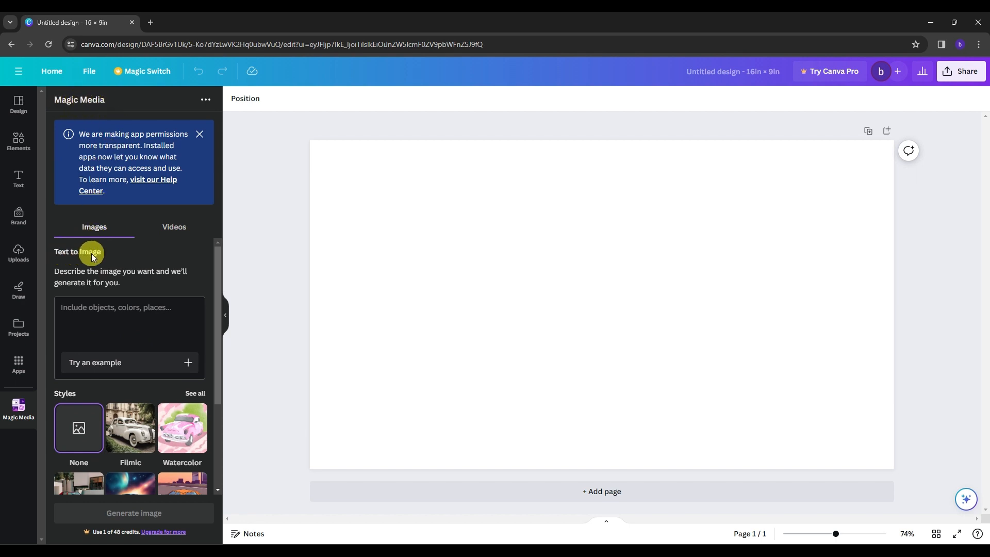
pyautogui.moveTo(146, 278)
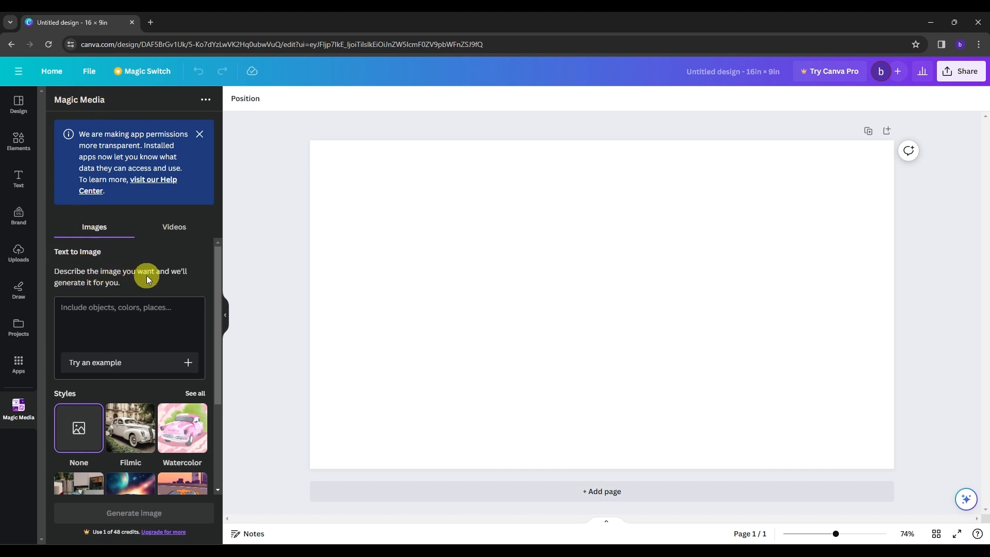
pyautogui.moveTo(98, 289)
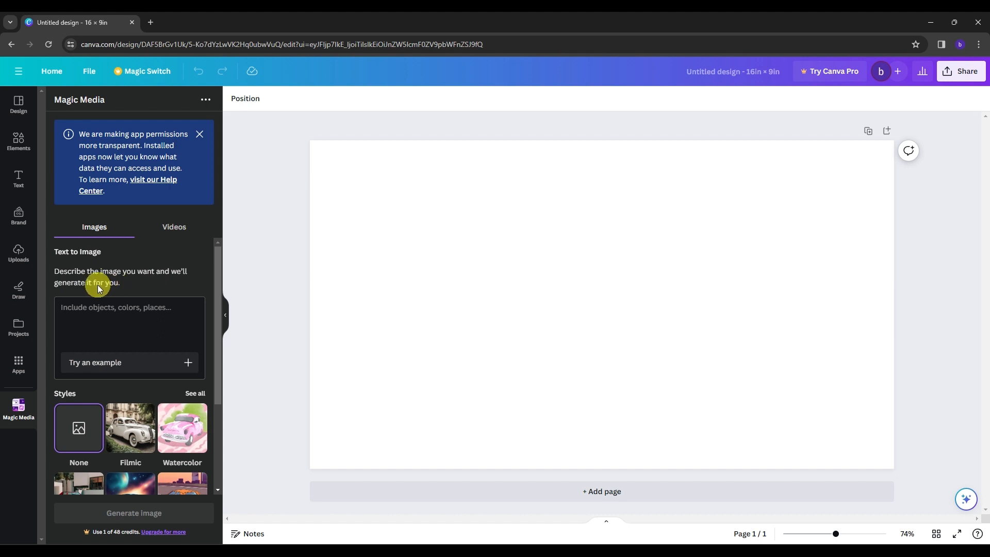
pyautogui.click(174, 227)
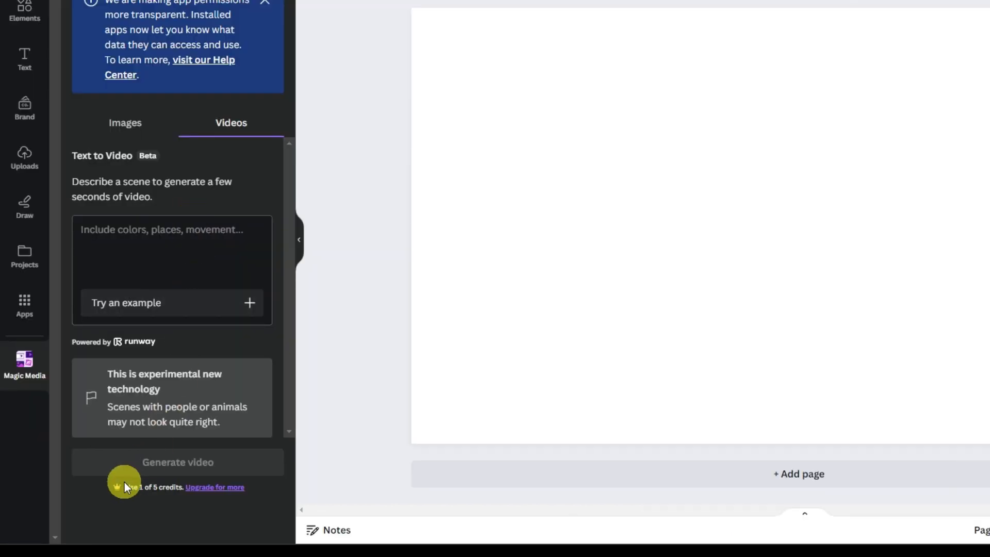
pyautogui.moveTo(187, 498)
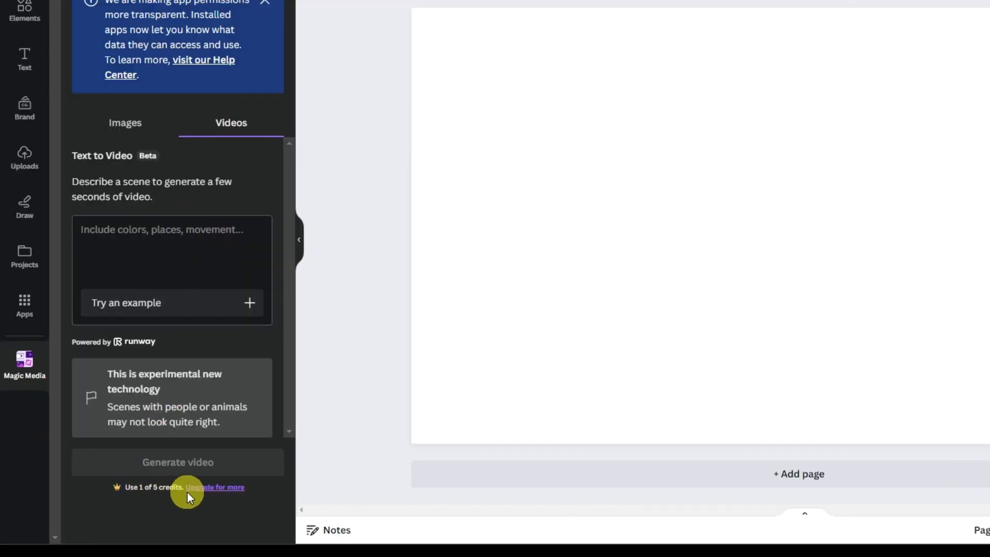
pyautogui.moveTo(217, 491)
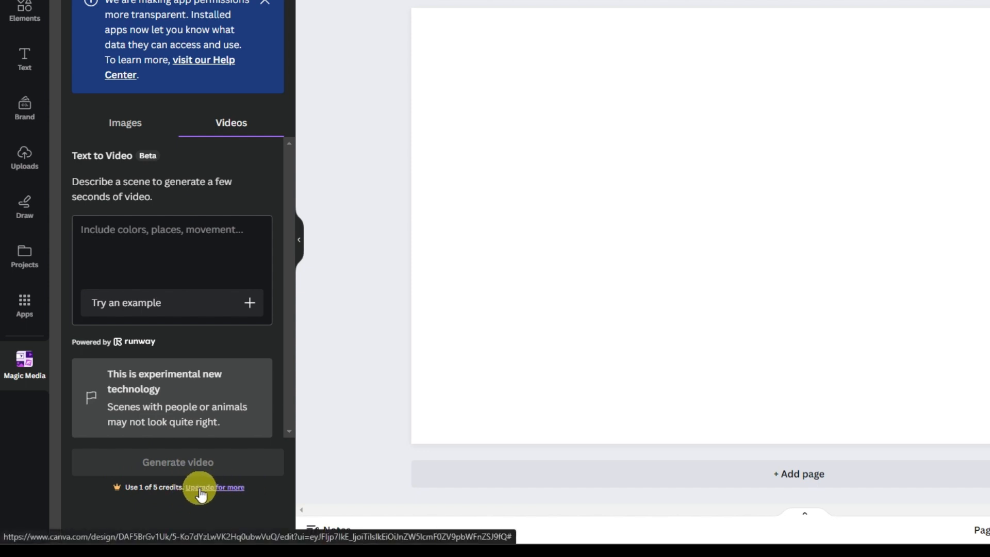
pyautogui.click(125, 122)
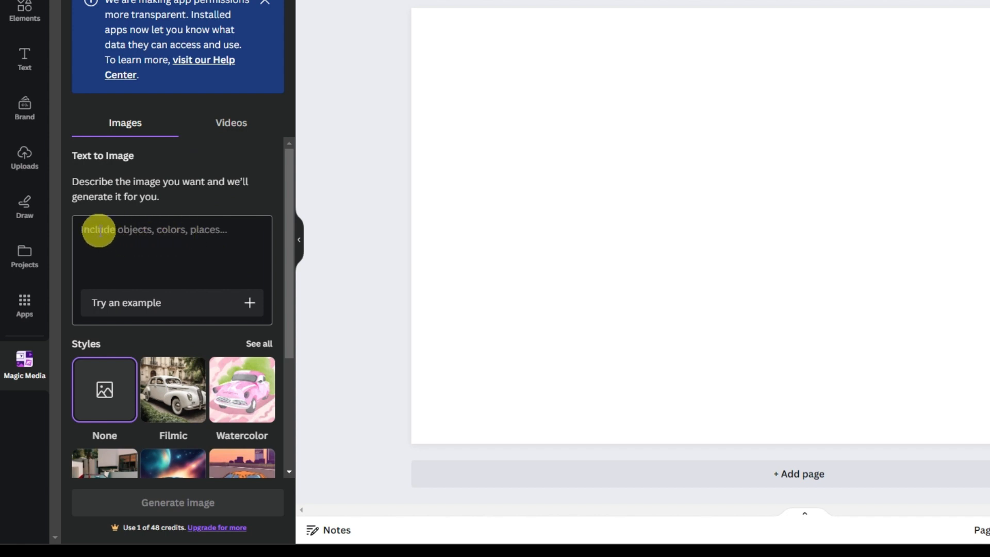
# Generate images for 'buildings made of living trees', then generate a second batch
pyautogui.write('buildings made of livi')
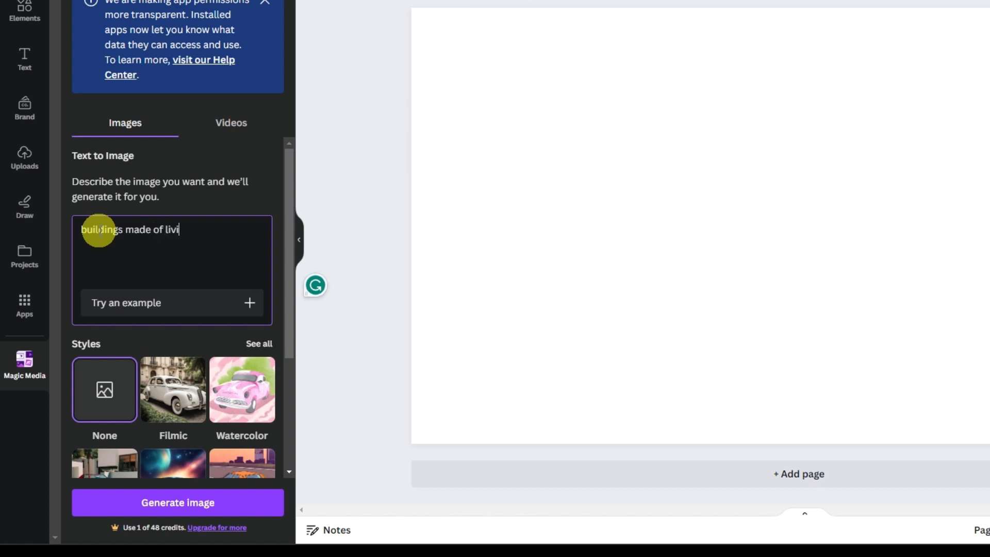
pyautogui.click(177, 502)
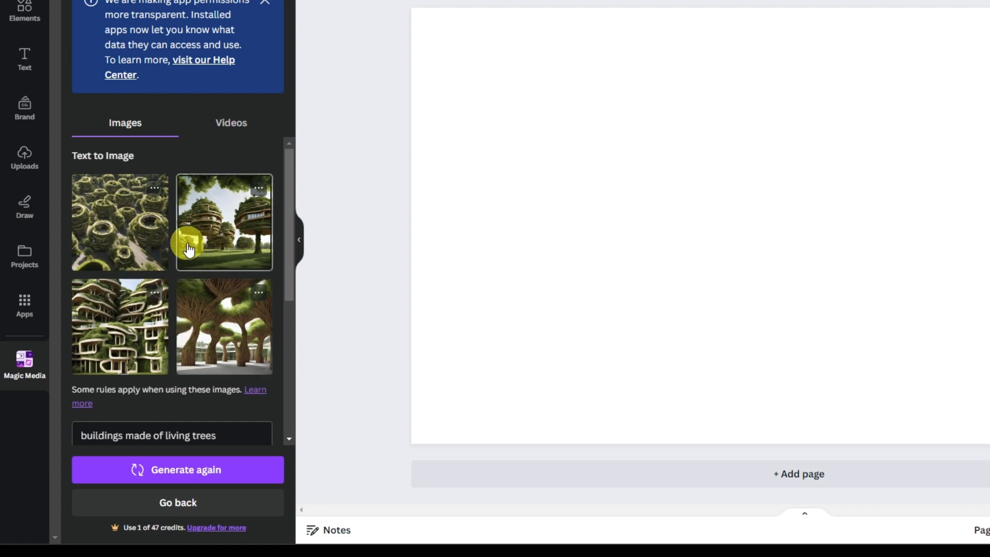
pyautogui.moveTo(212, 295)
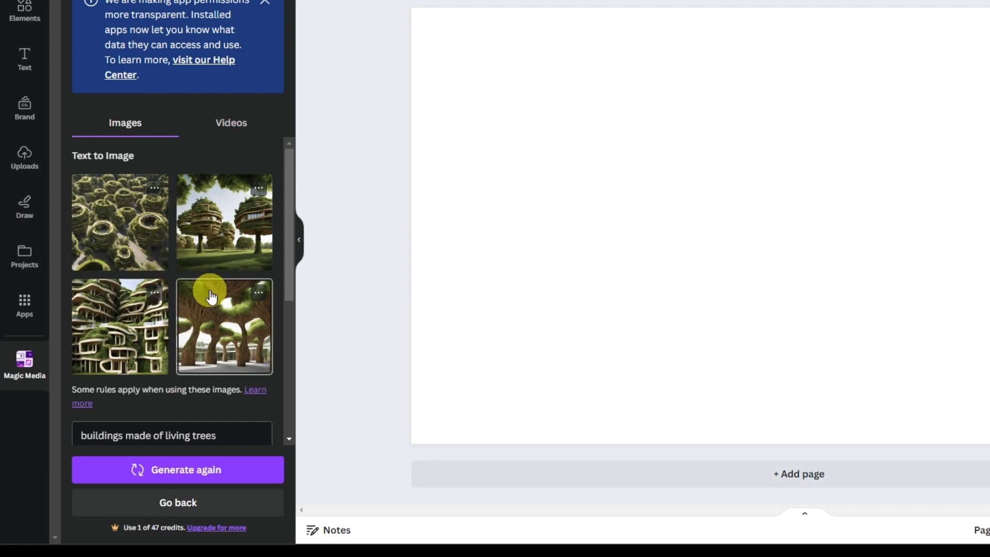
pyautogui.click(177, 470)
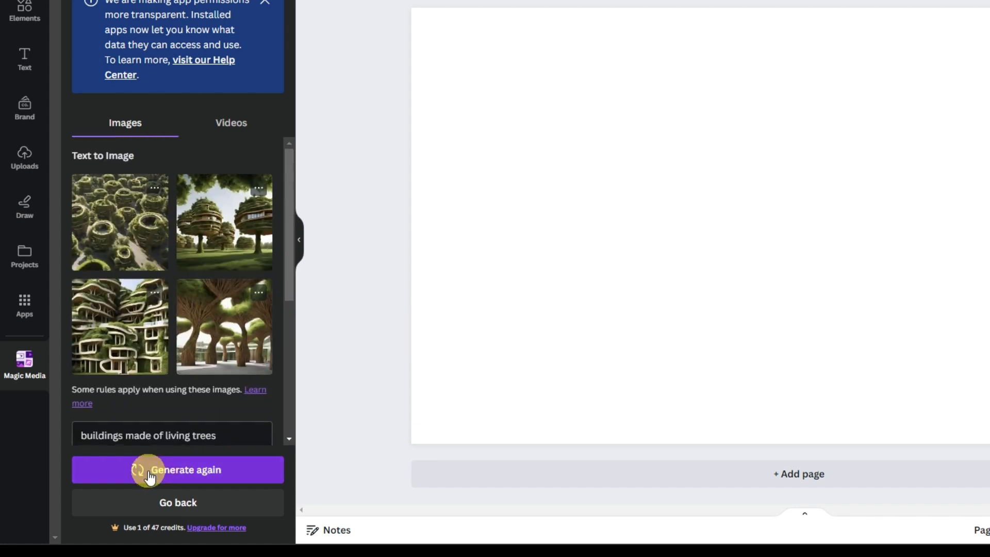
pyautogui.click(177, 470)
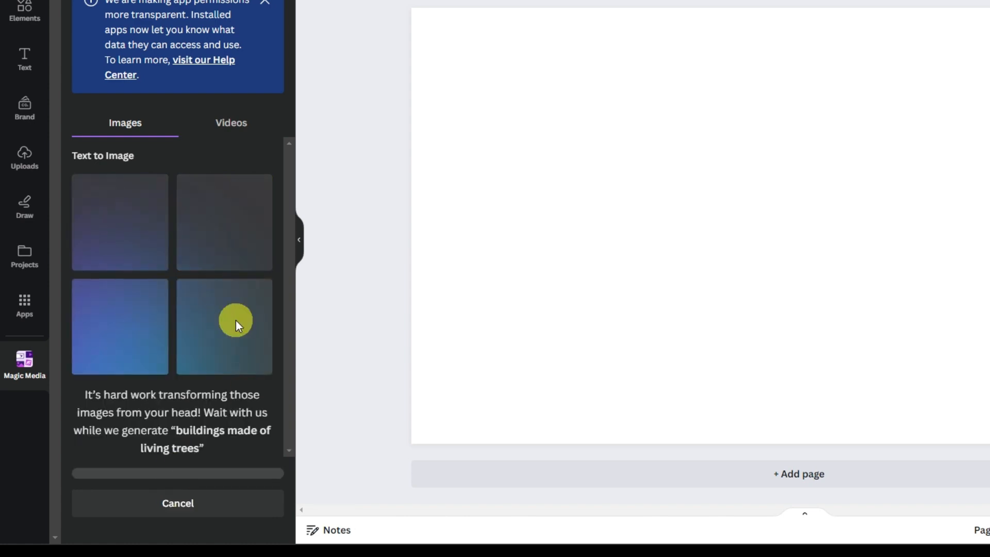
pyautogui.moveTo(189, 349)
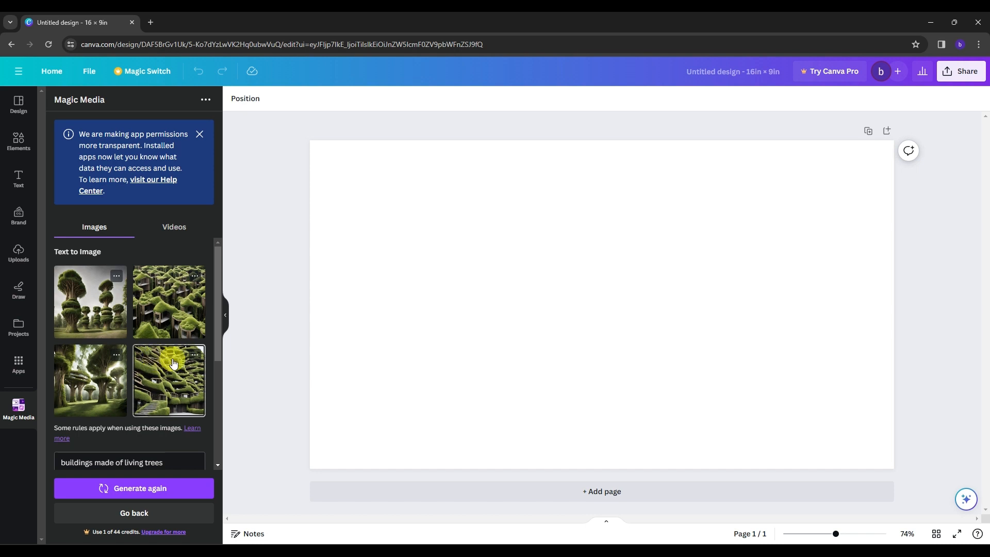
pyautogui.moveTo(157, 400)
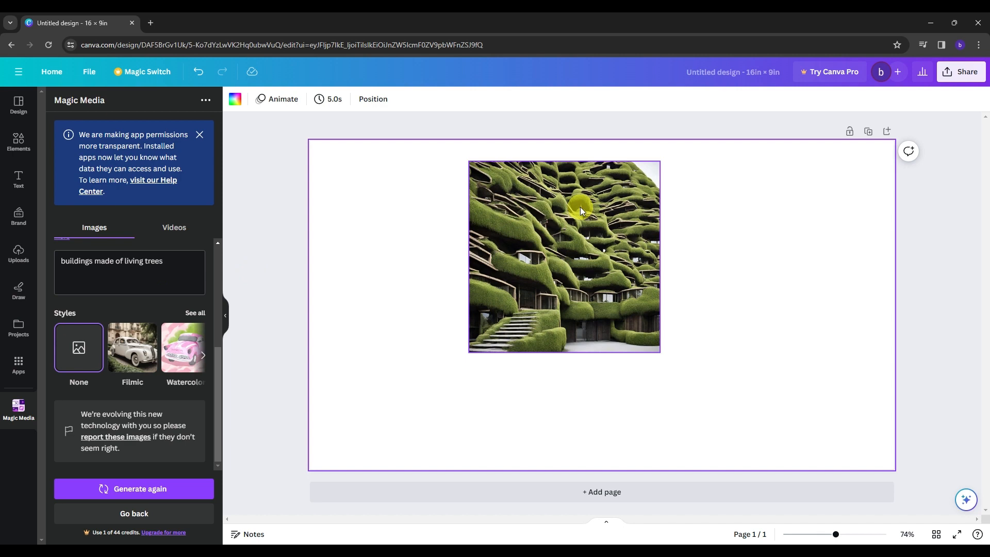
# Open Magic Media's Videos tab for text-to-video generation
pyautogui.click(174, 228)
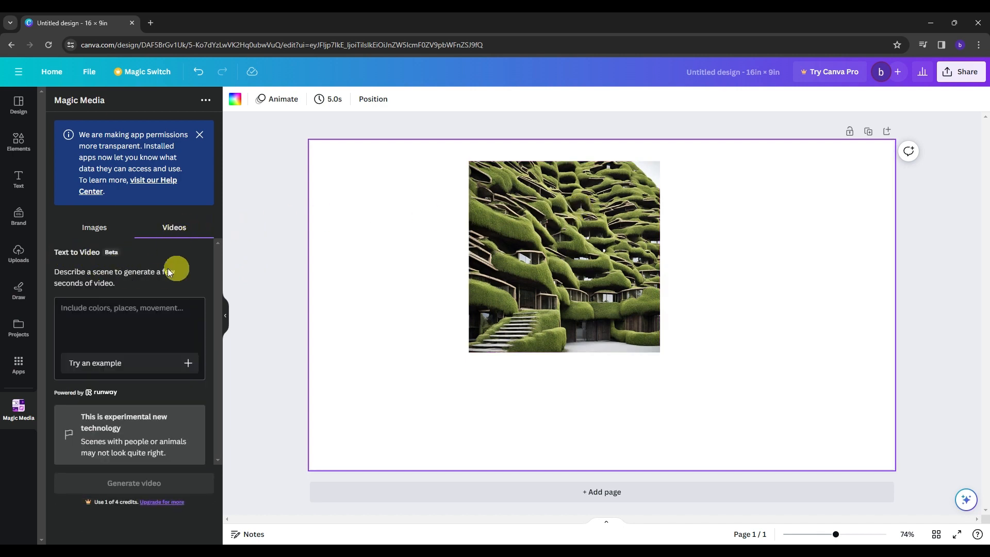
pyautogui.moveTo(131, 275)
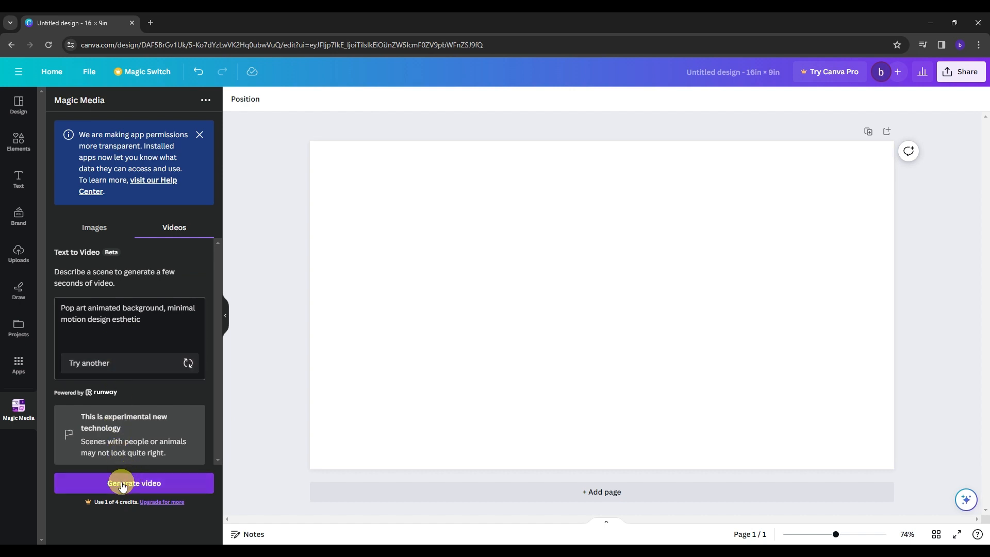
# Generate a video from a pop-art animated background prompt with minimal motion
pyautogui.click(133, 483)
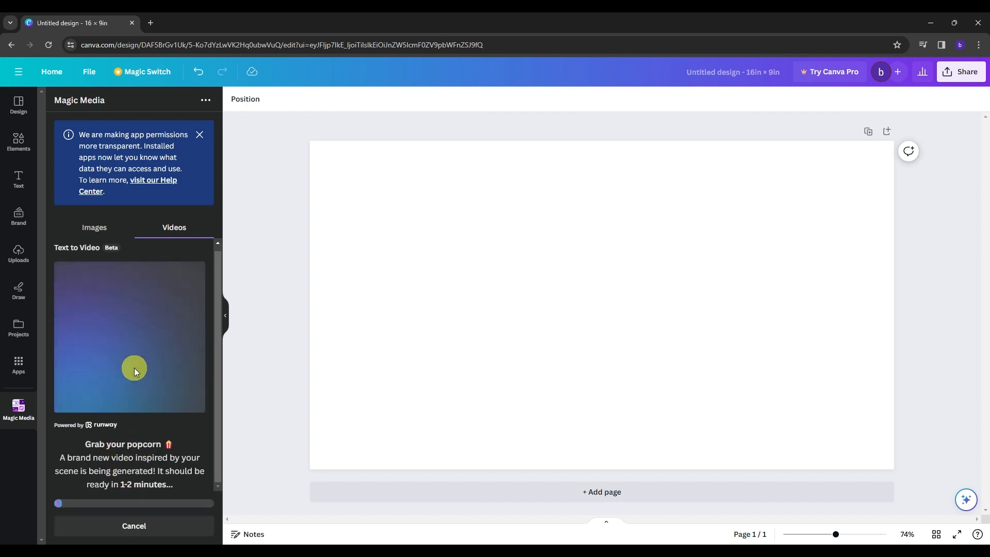
pyautogui.moveTo(130, 341)
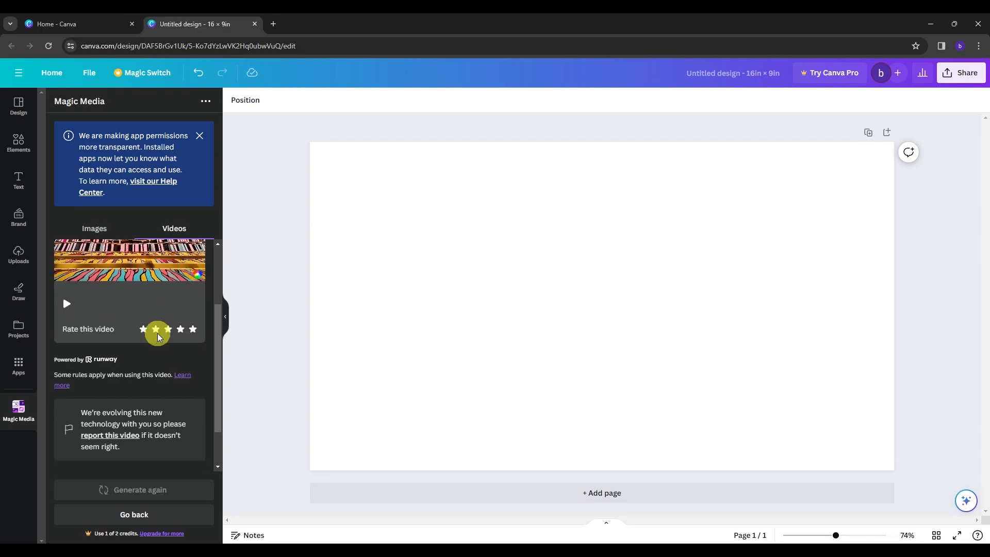
# Insert the 4-second pop-art video onto page 1 and pause its preview
pyautogui.click(66, 303)
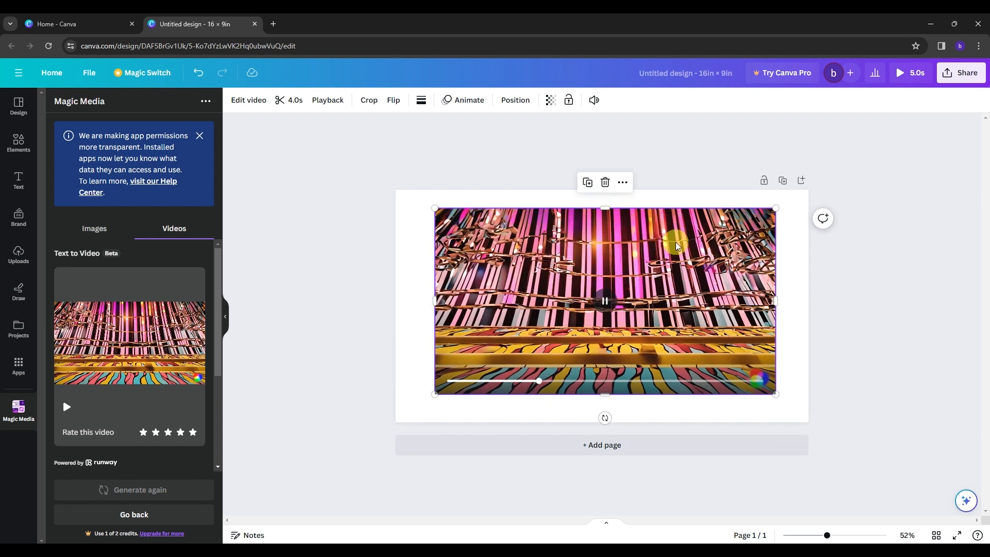
pyautogui.click(604, 301)
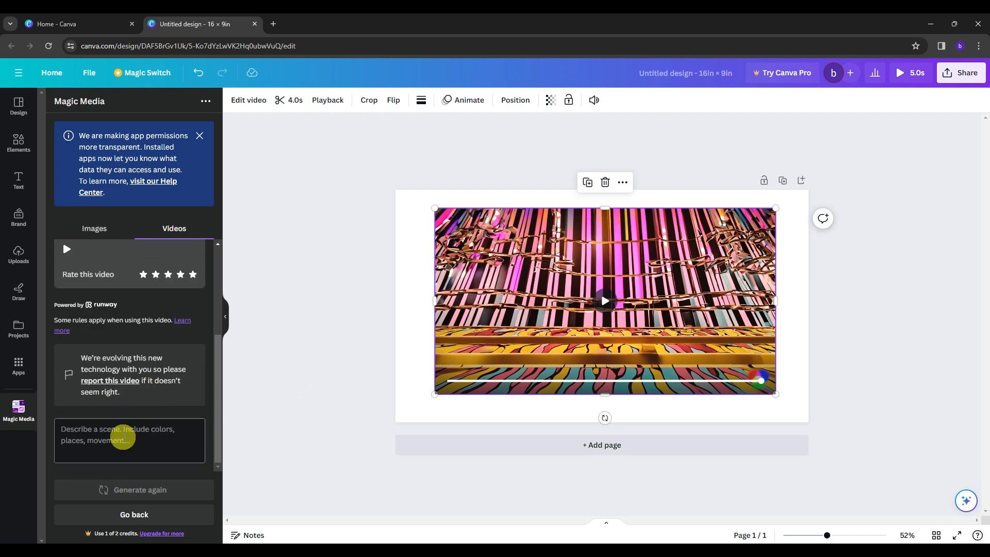
pyautogui.moveTo(147, 431)
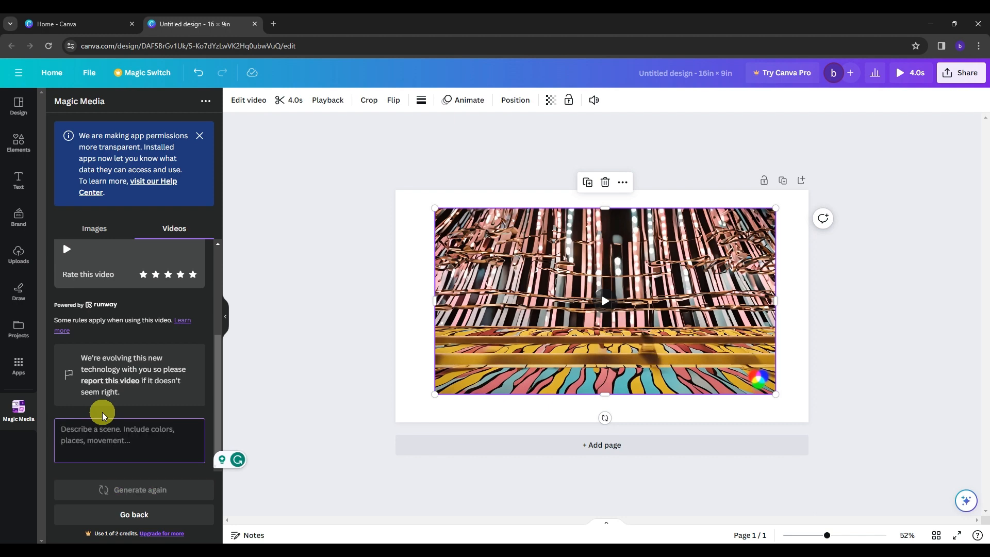
# Add a second page and generate a Magic Media video of cars passing a bridge in rain
pyautogui.click(600, 445)
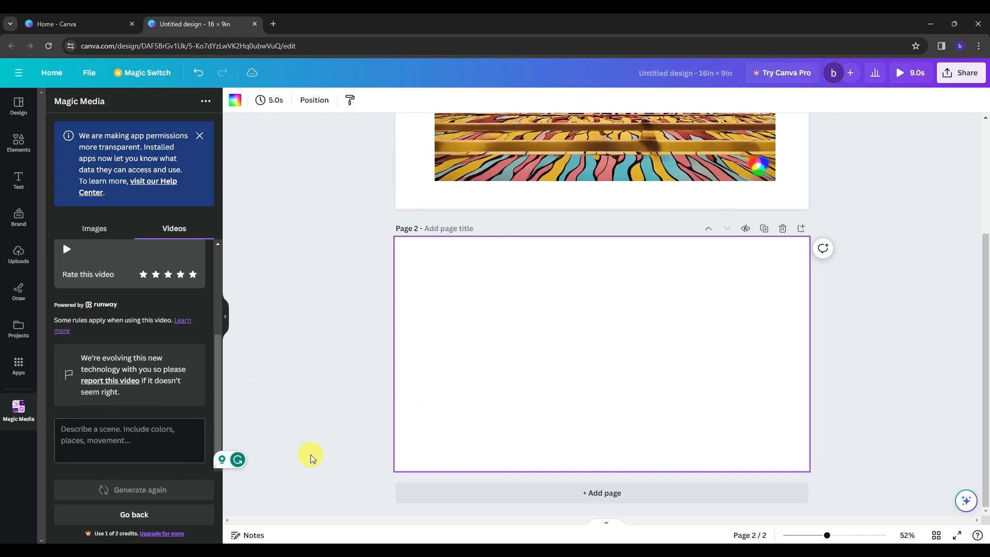
pyautogui.write('car')
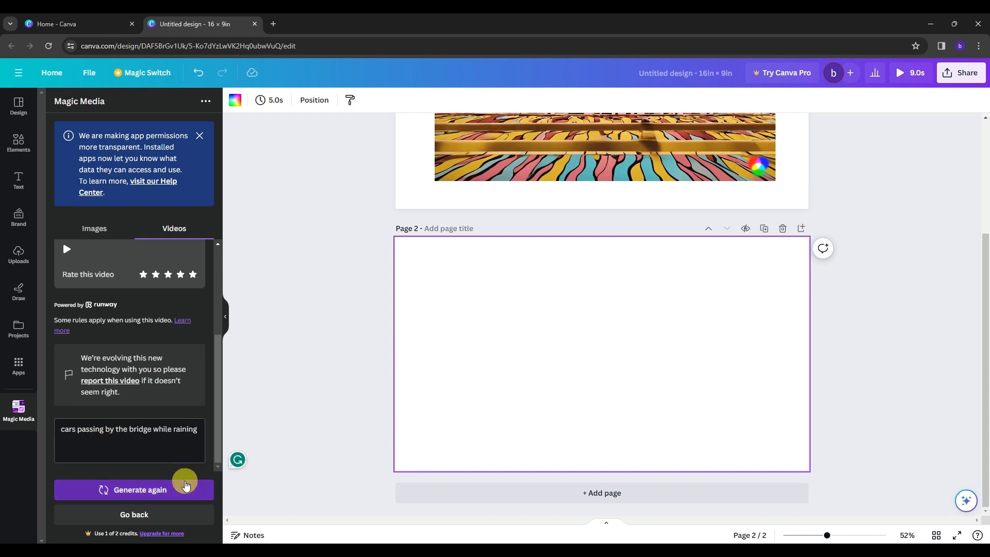
pyautogui.click(134, 490)
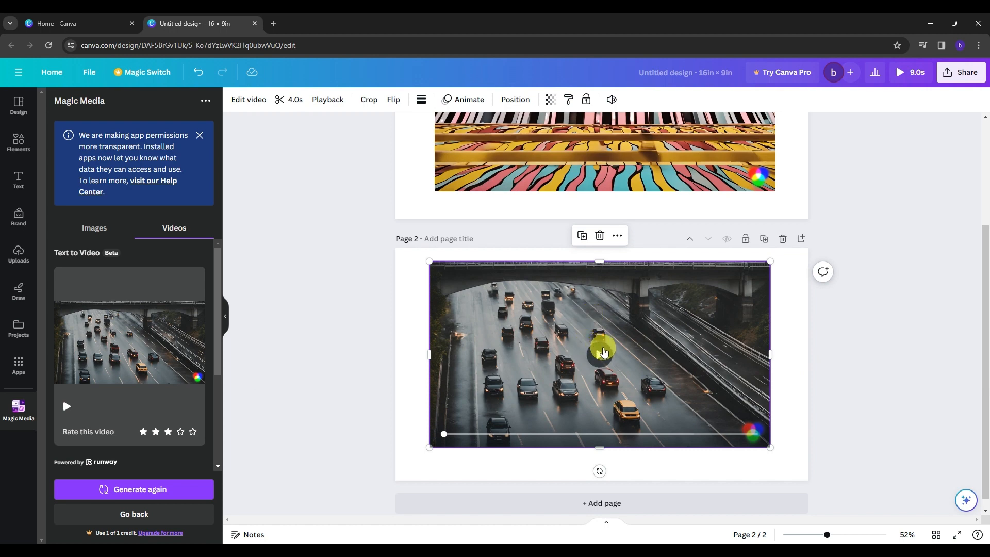
pyautogui.click(599, 356)
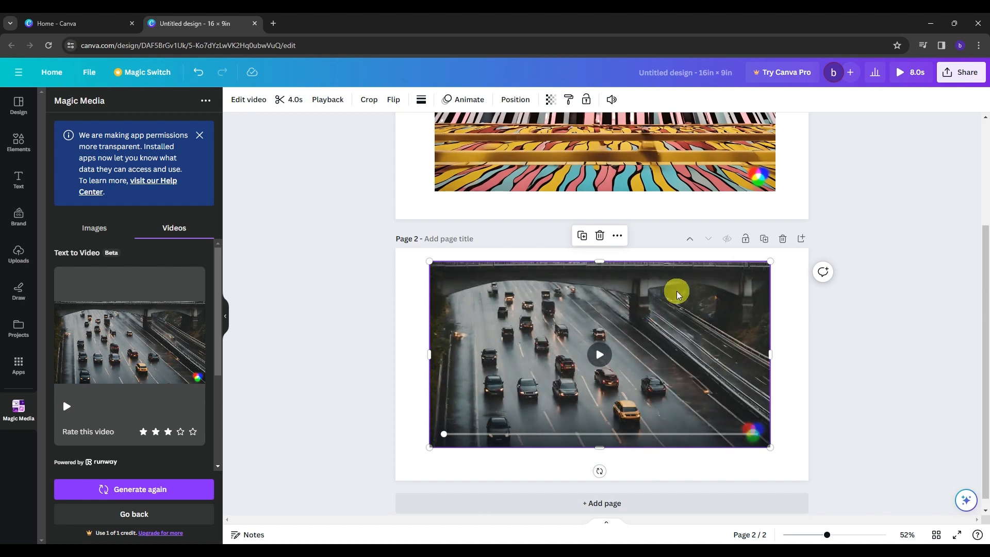
pyautogui.moveTo(599, 360)
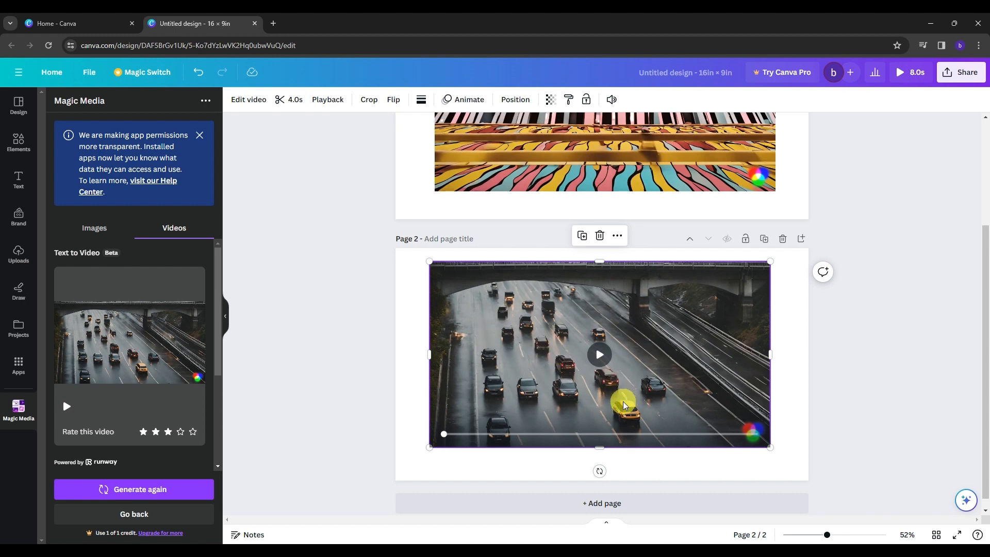
pyautogui.click(598, 354)
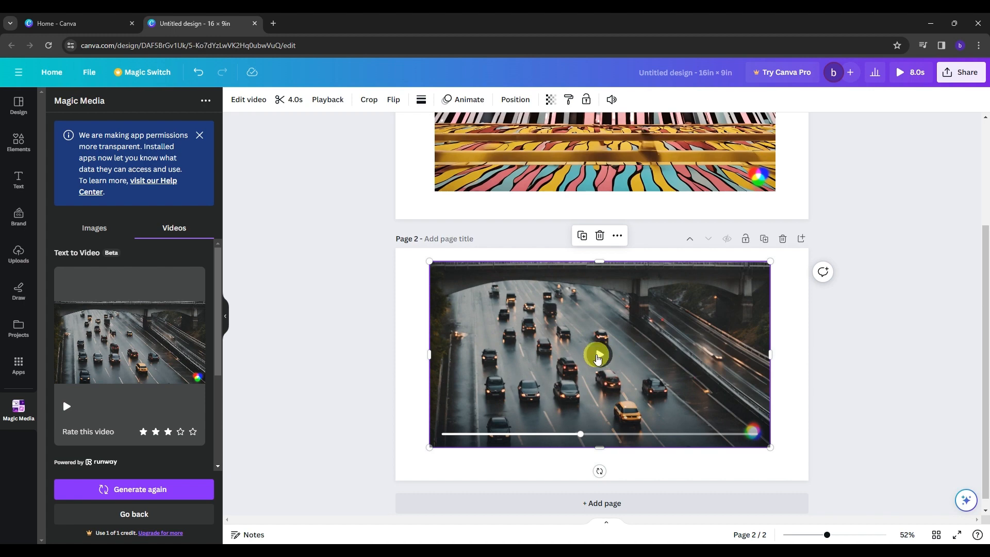
pyautogui.click(597, 354)
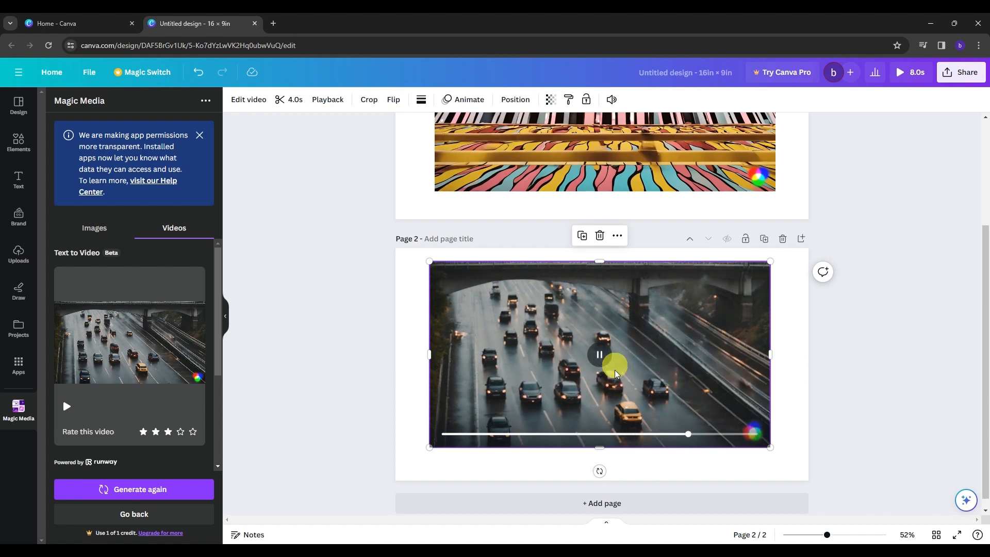
pyautogui.click(598, 354)
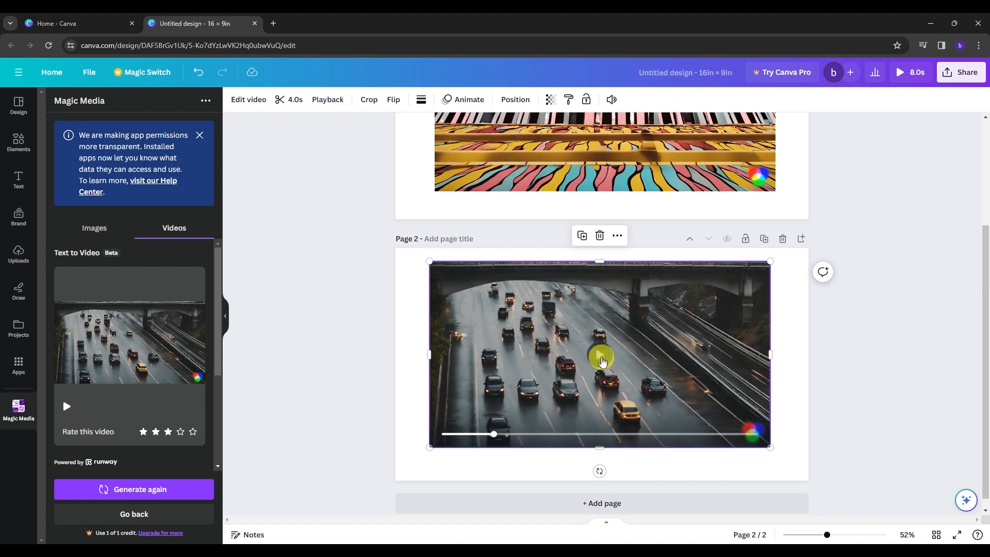
pyautogui.moveTo(627, 411)
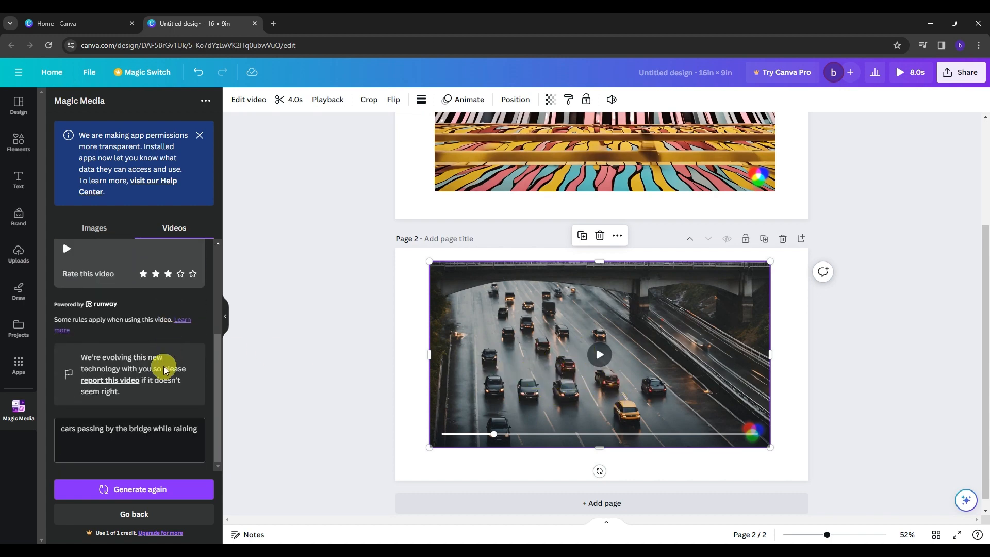
pyautogui.moveTo(76, 365)
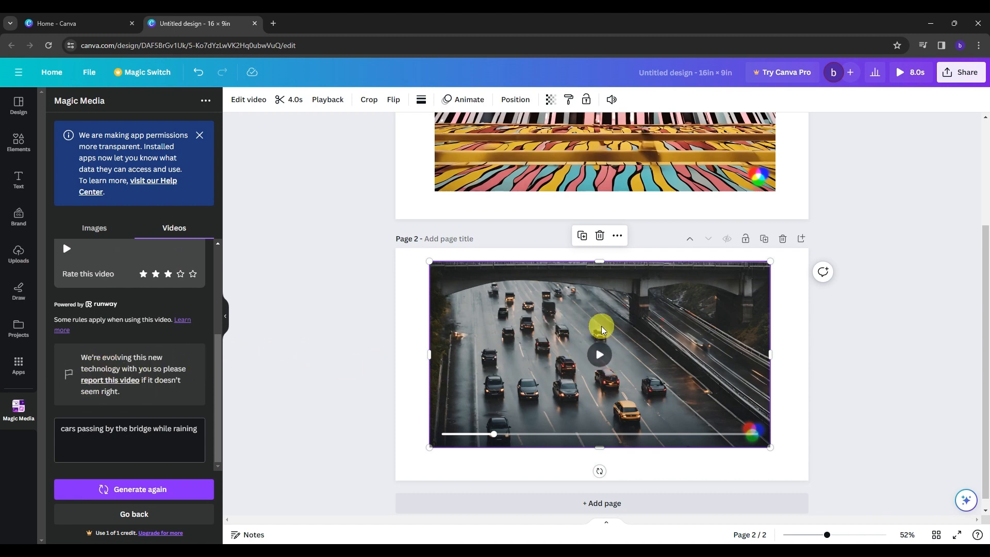
pyautogui.moveTo(588, 376)
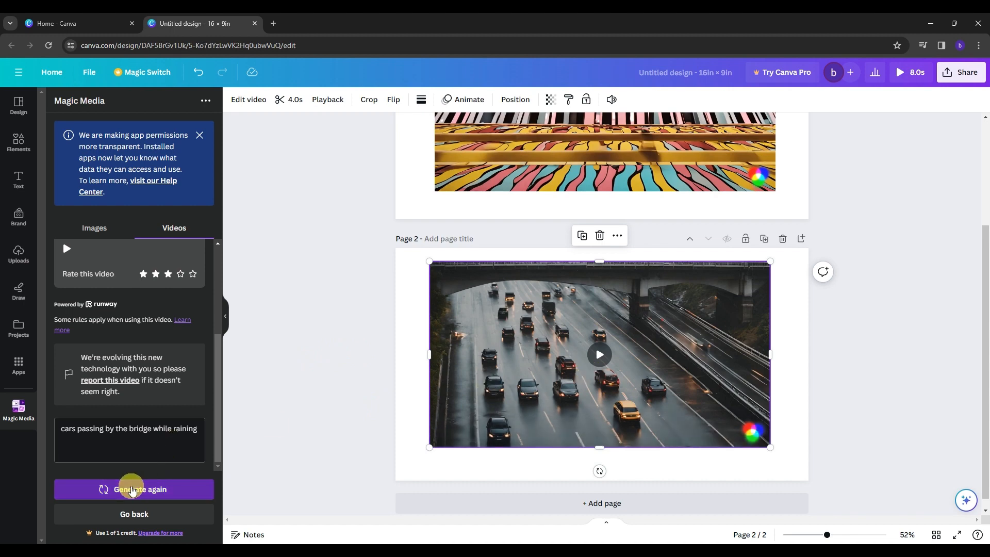
# Generate another rainy-bridge video and place it on a new third page
pyautogui.click(134, 489)
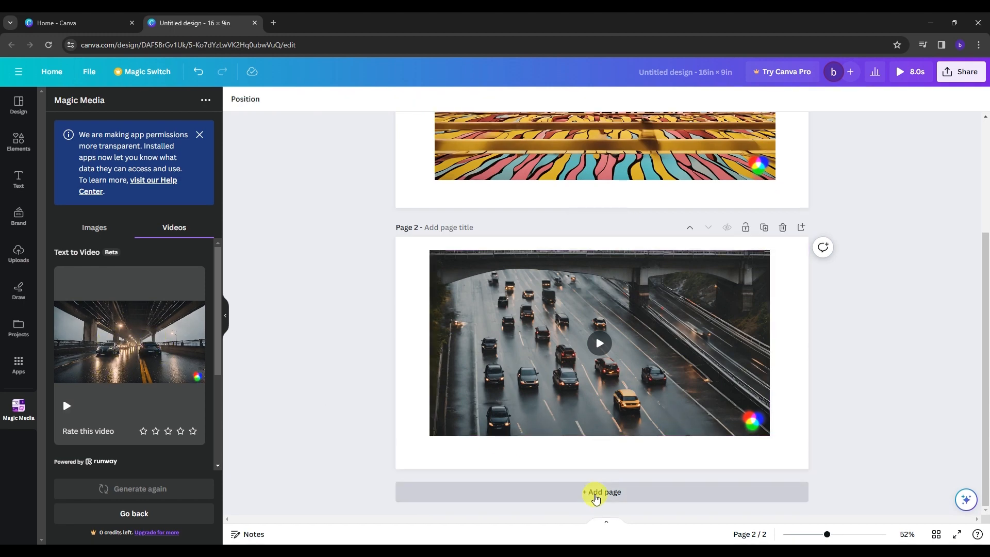
pyautogui.click(600, 492)
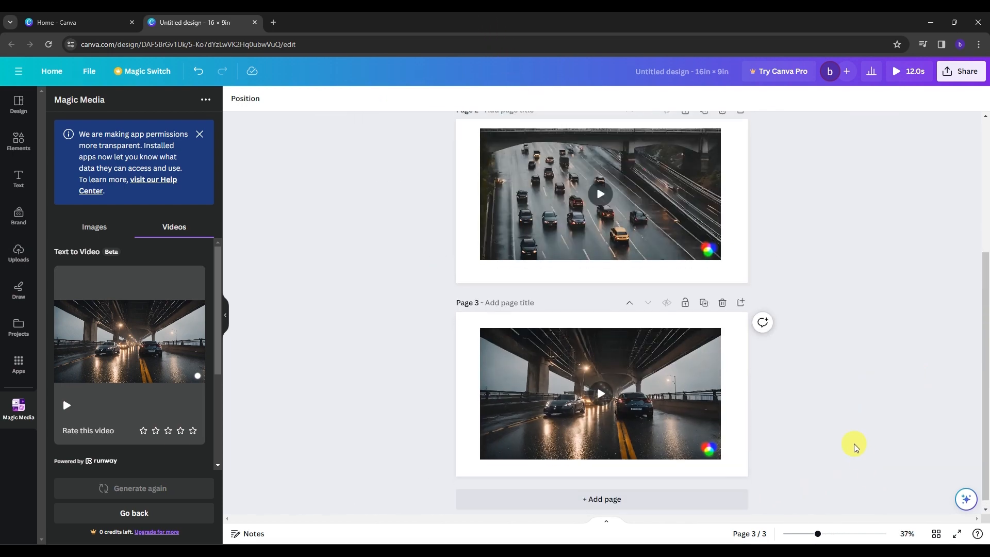
pyautogui.click(600, 394)
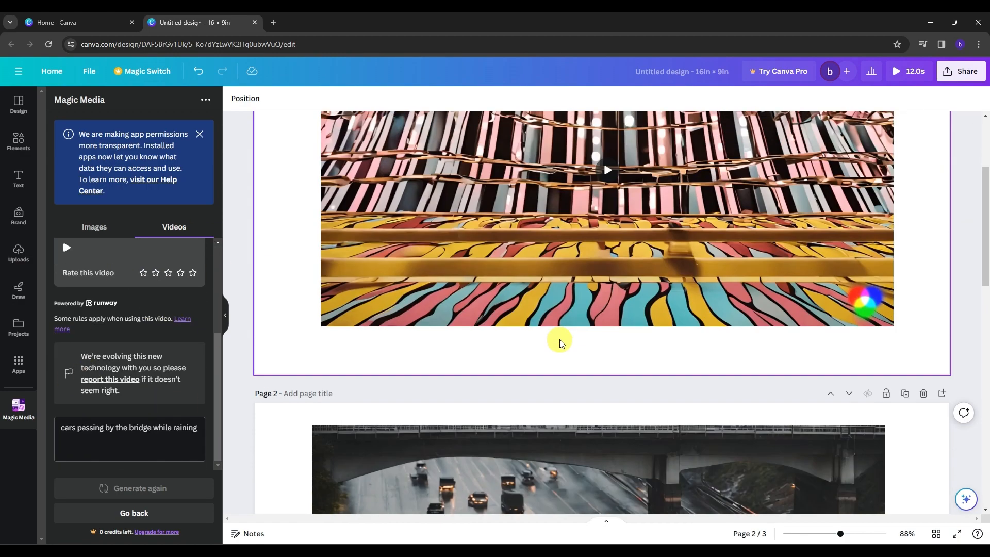
pyautogui.scroll(-3)
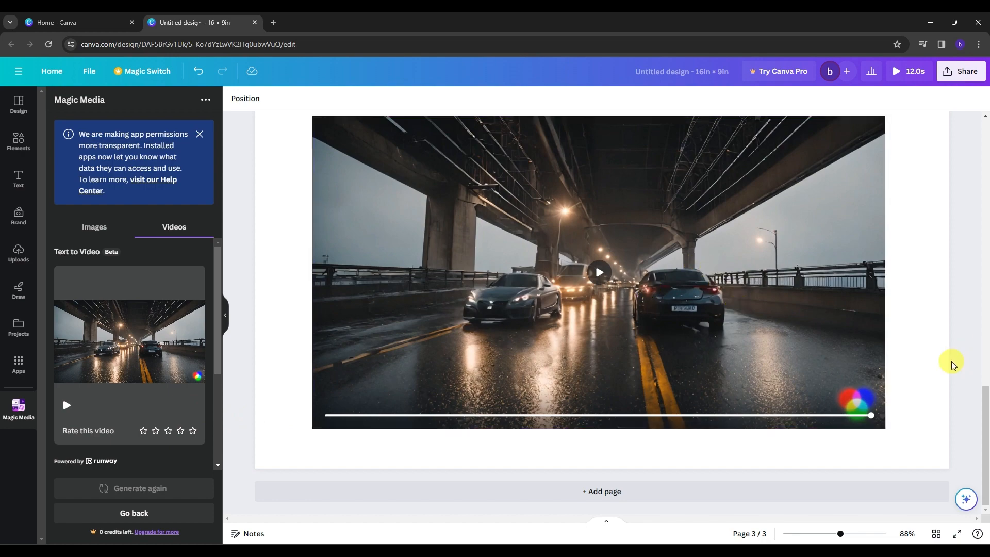
pyautogui.scroll(-3)
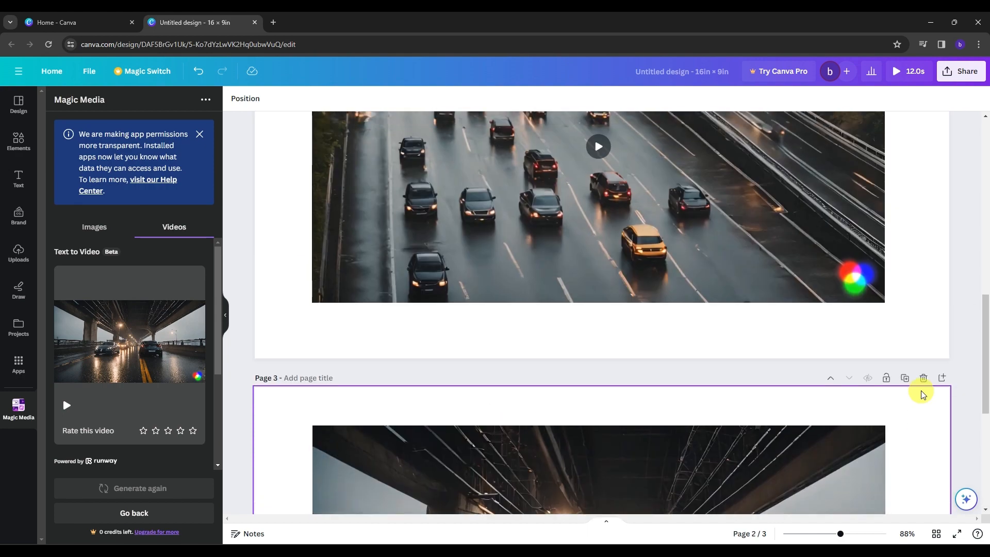
pyautogui.click(76, 22)
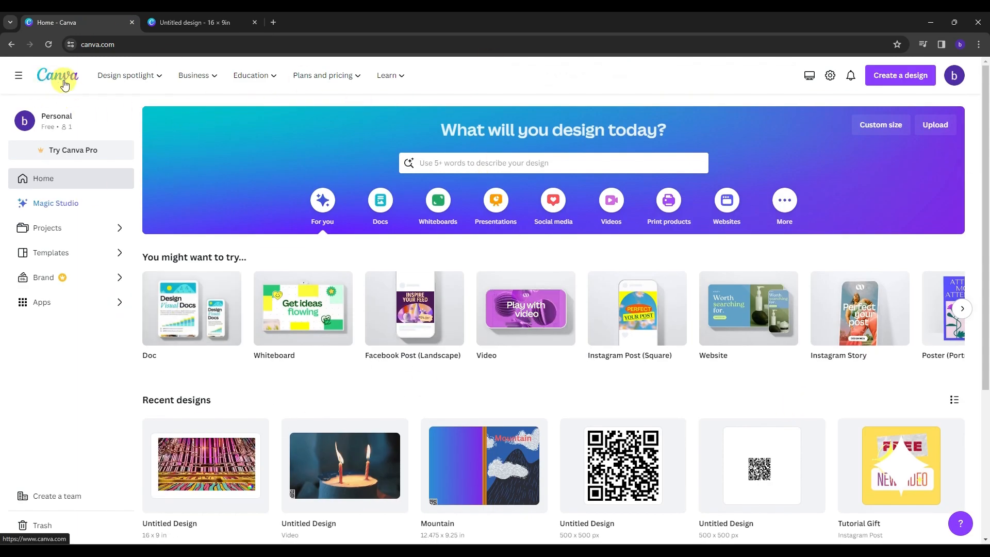
pyautogui.moveTo(189, 125)
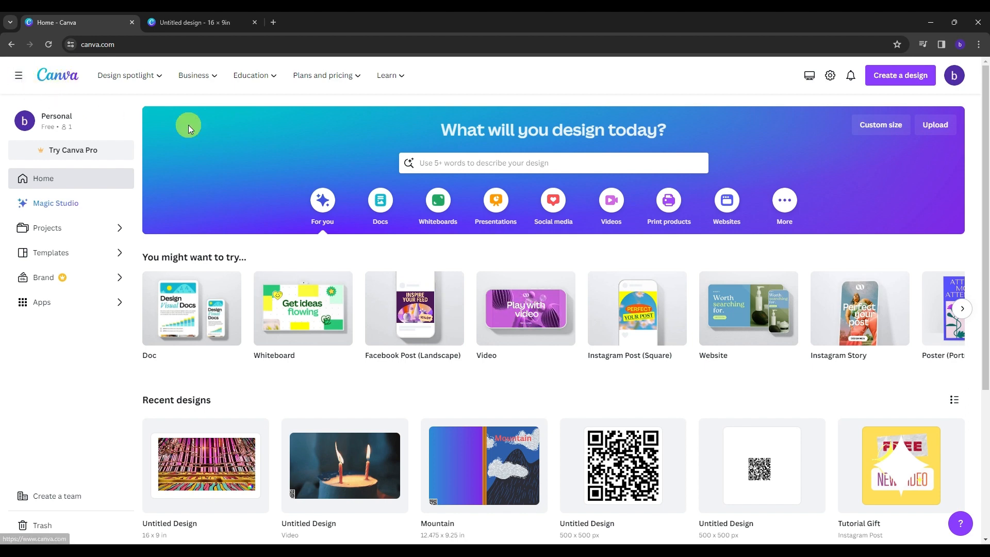